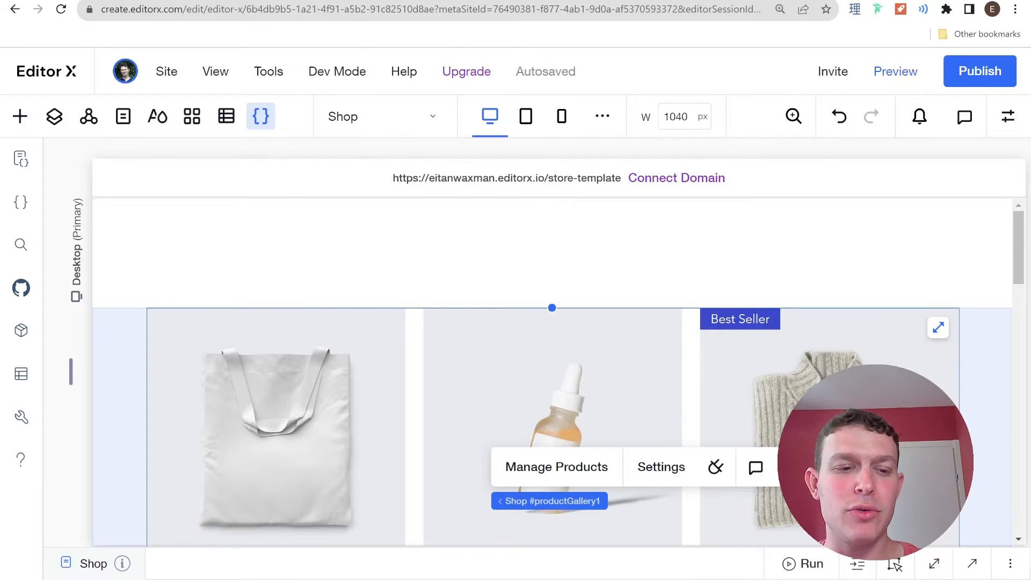
- Open Databases, expand Wix App Collections > Stores, and open the Products collection's ⋯ menu
left_click(21, 374)
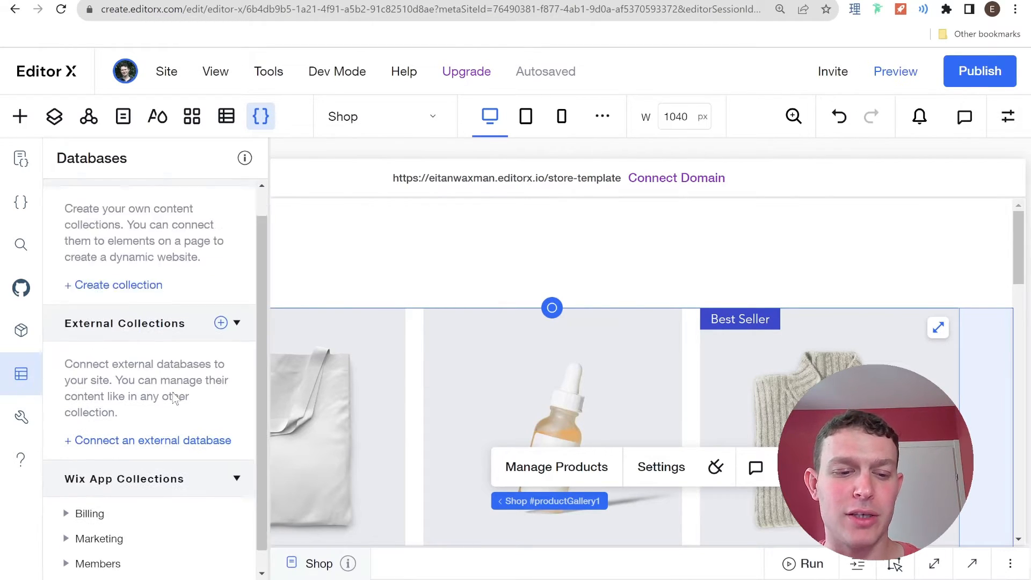
scroll("down", 3)
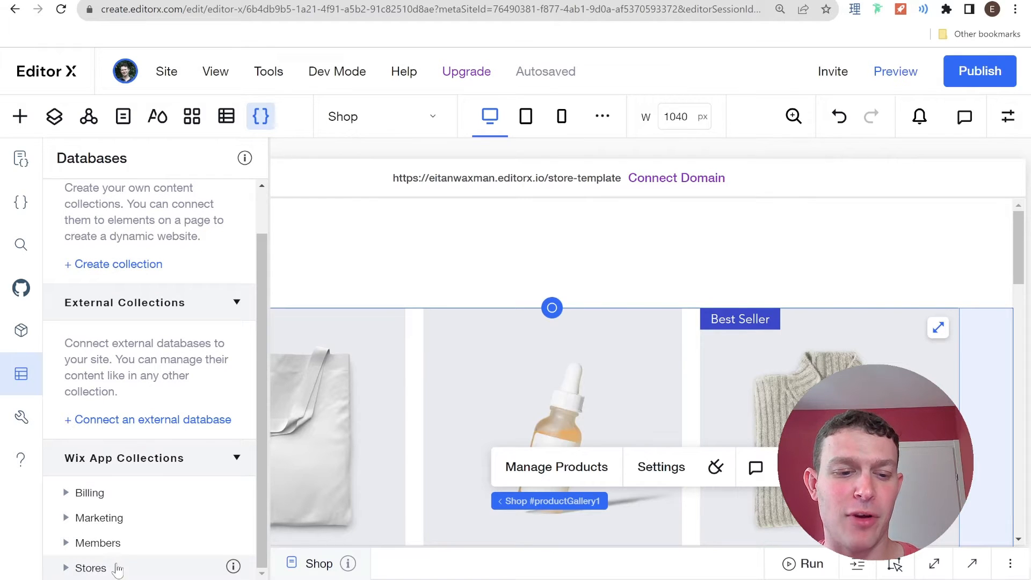
left_click(91, 568)
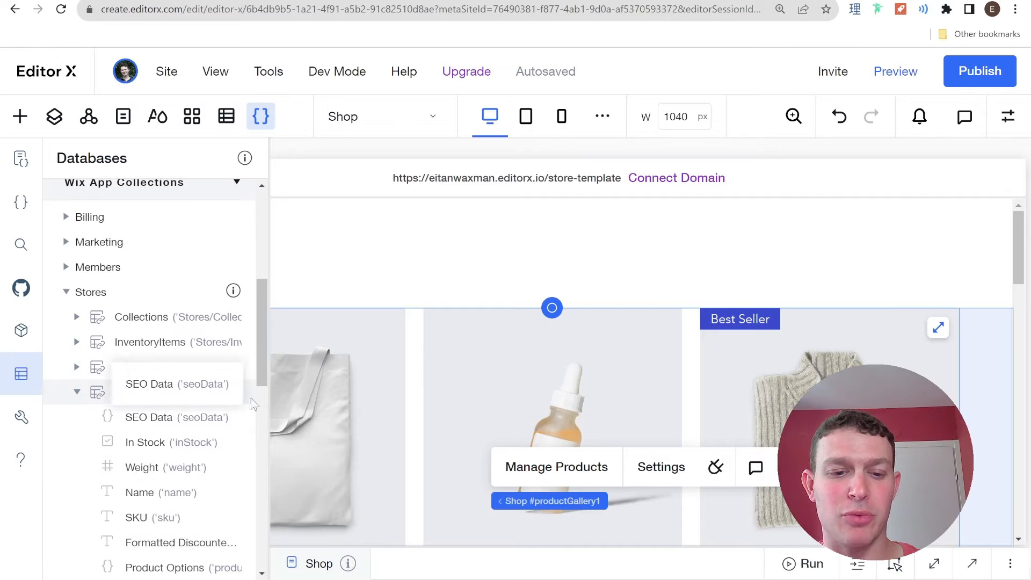
left_click(235, 392)
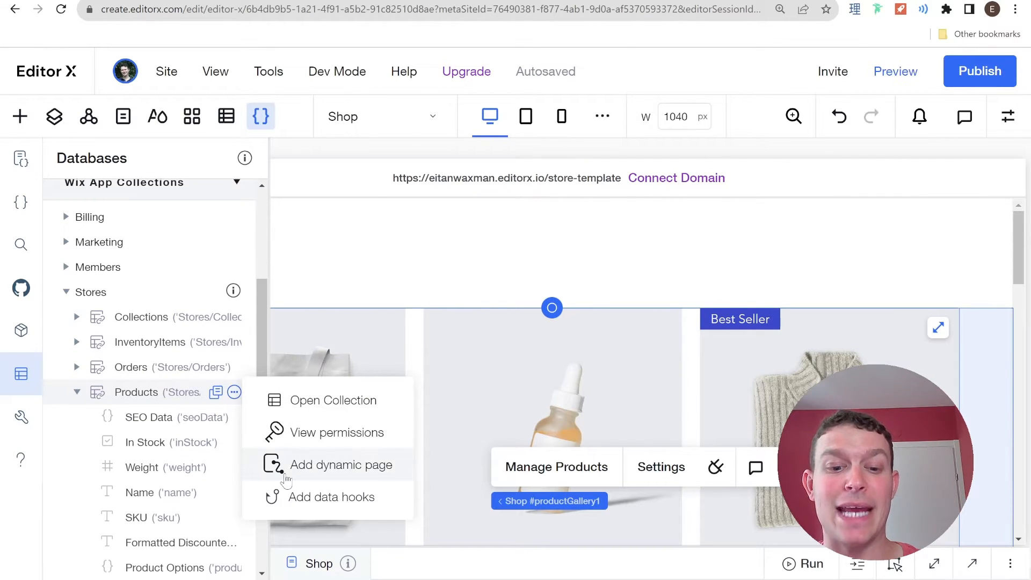
- Open the Products collection and scroll across to the Product Page Url and Products (Slug) columns
left_click(340, 412)
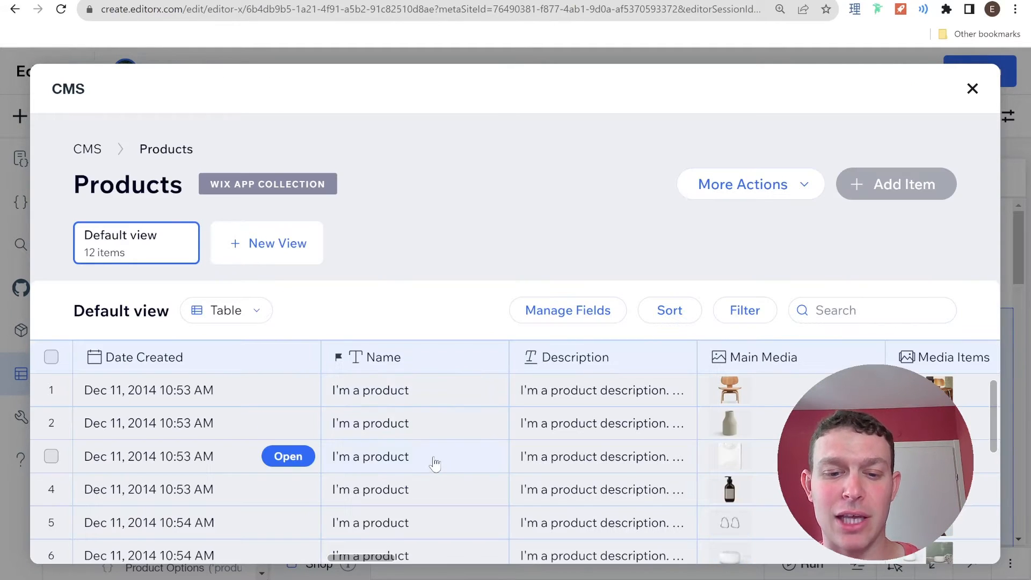
scroll("right", 3)
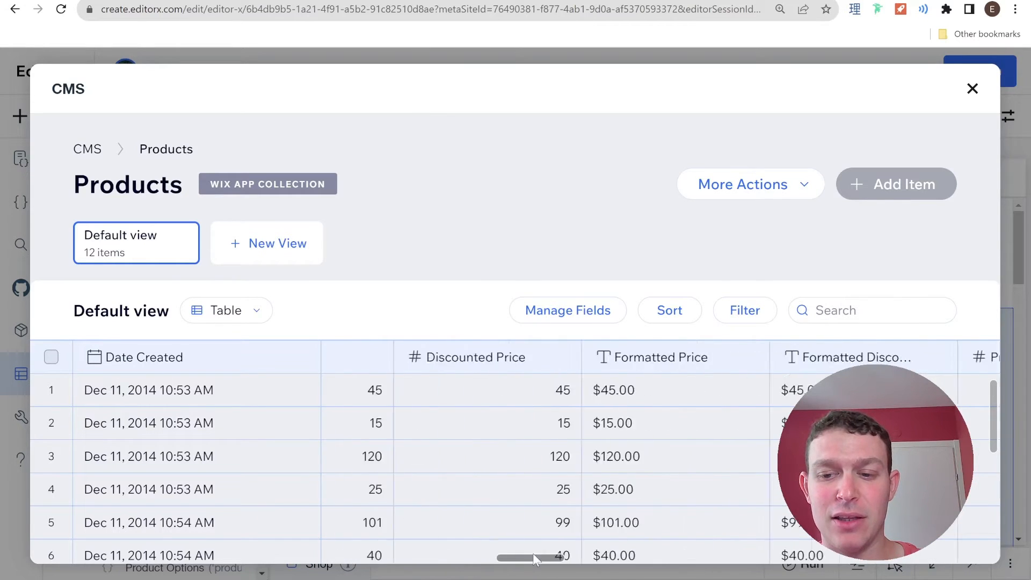
scroll("right", 3)
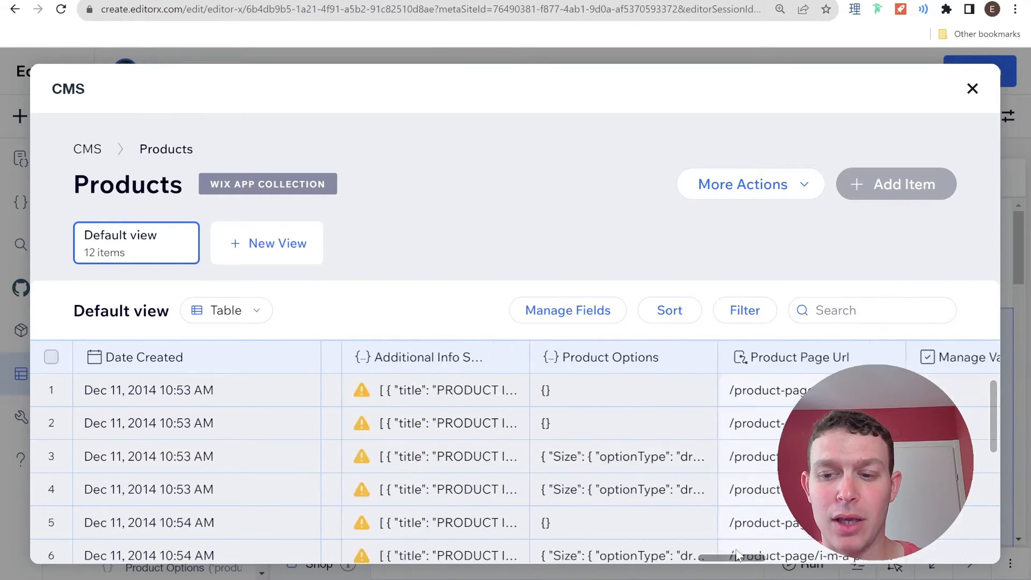
scroll("right", 3)
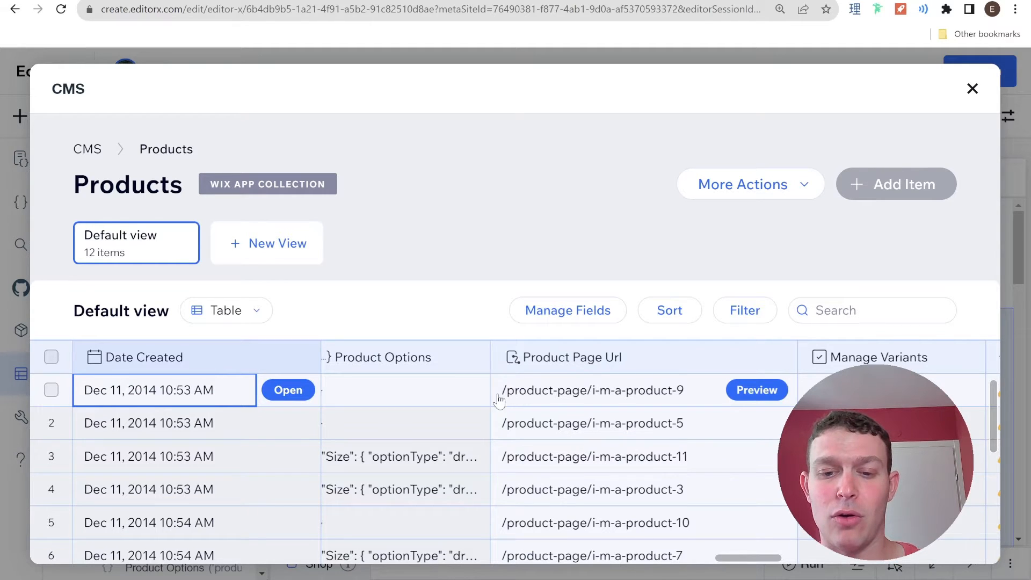
mouse_move(671, 397)
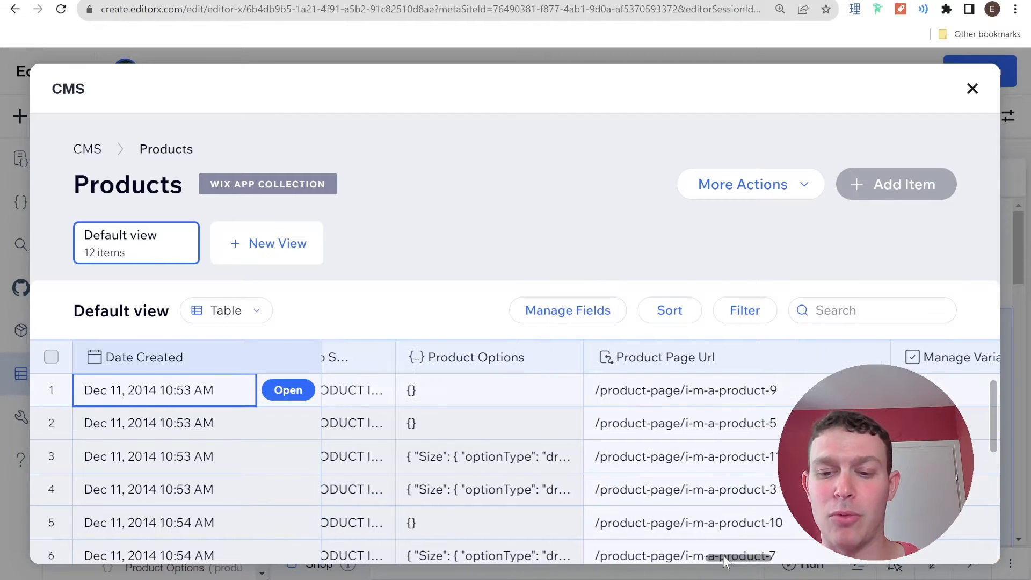
scroll("left", 3)
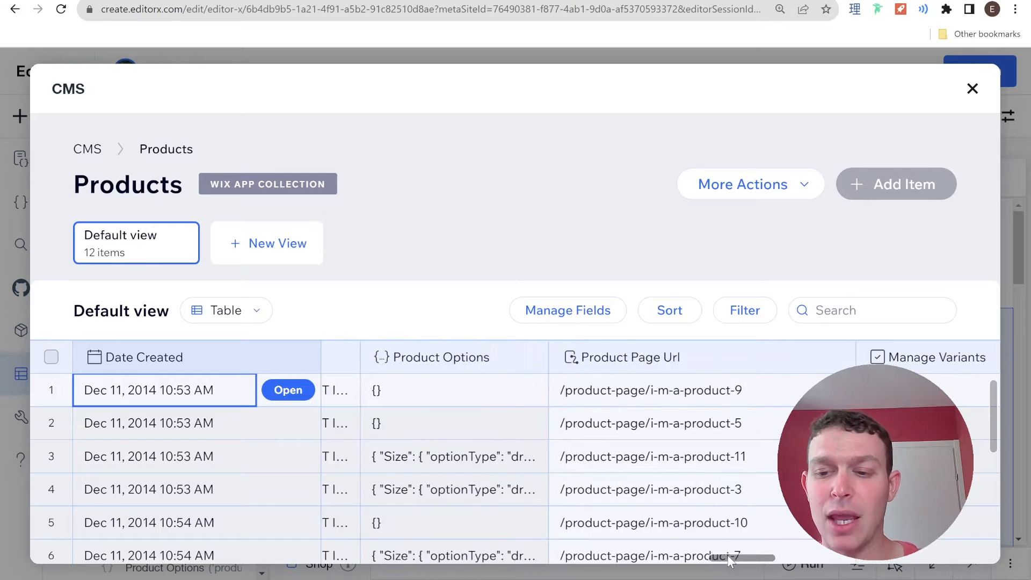
scroll("right", 3)
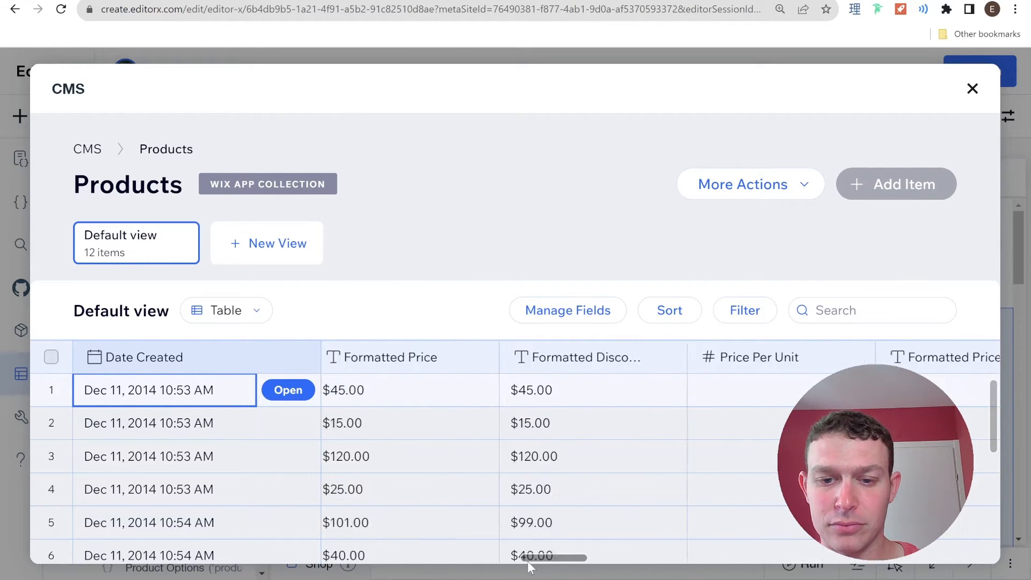
scroll("right", 3)
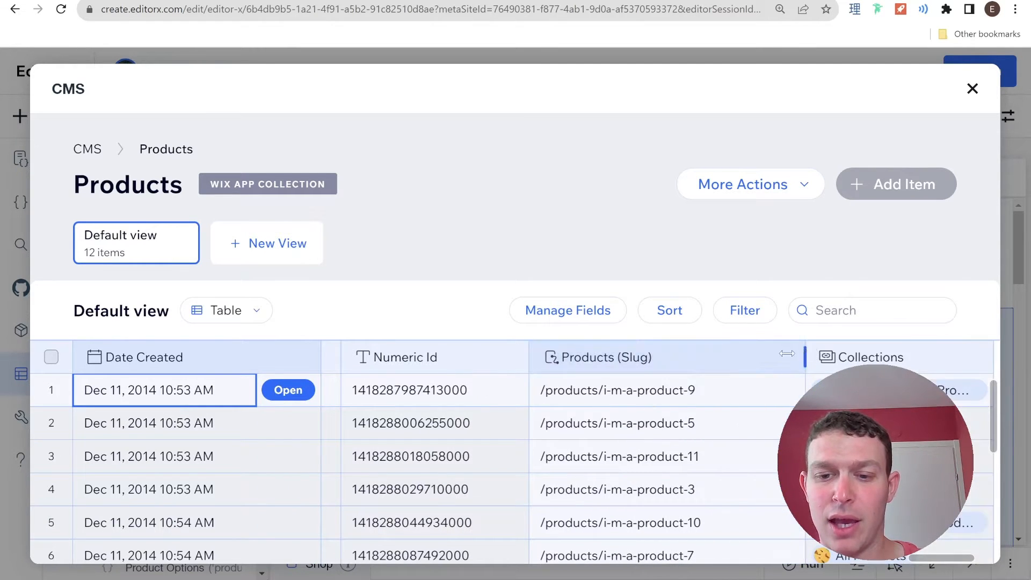
mouse_move(586, 371)
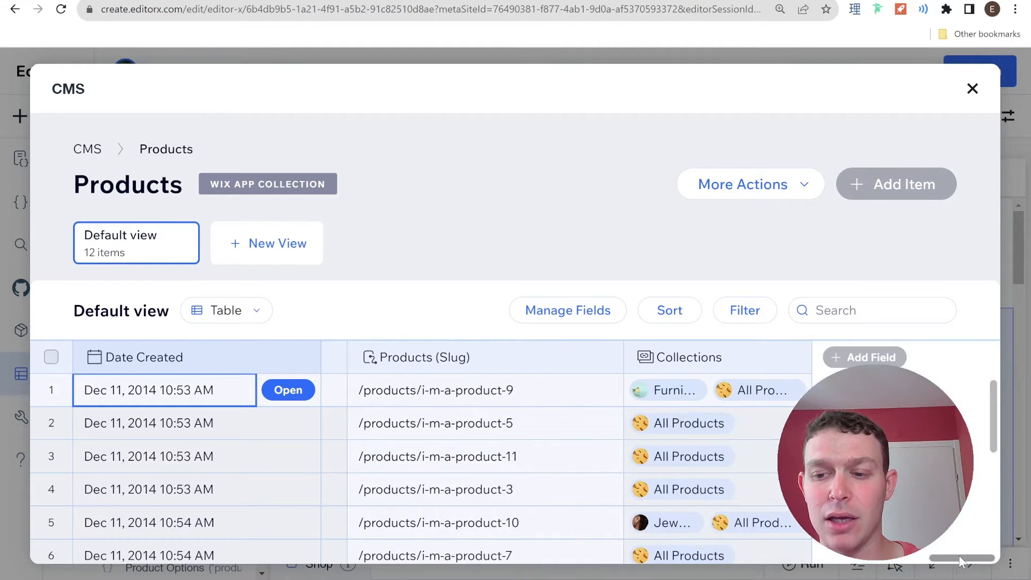
left_click_drag(960, 559, 808, 558)
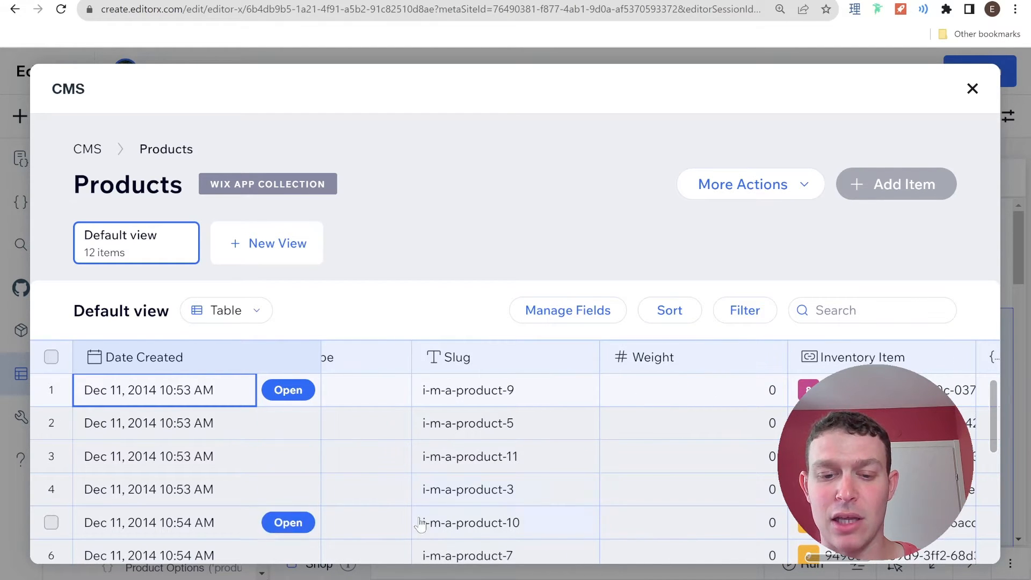
mouse_move(539, 524)
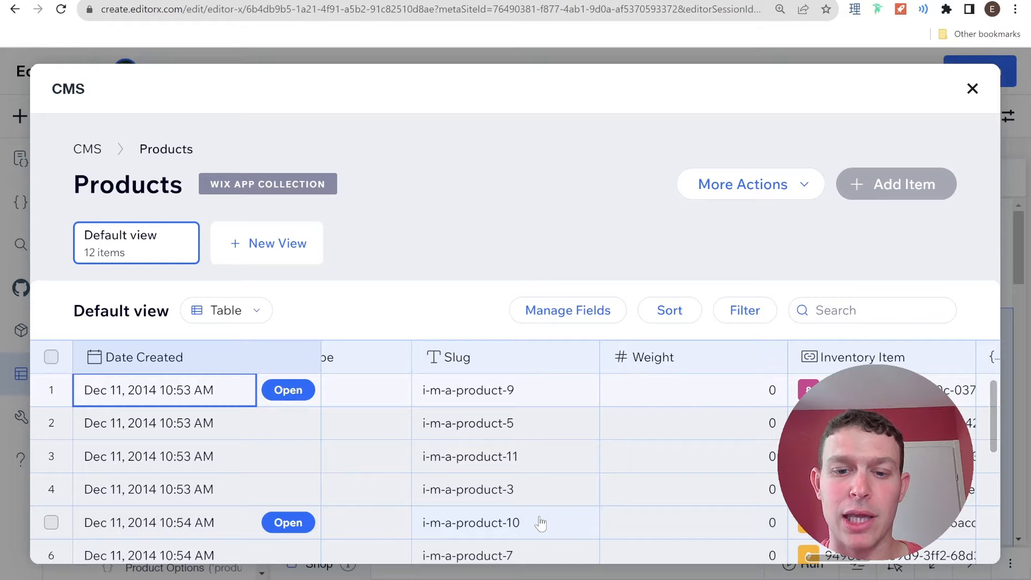
mouse_move(462, 410)
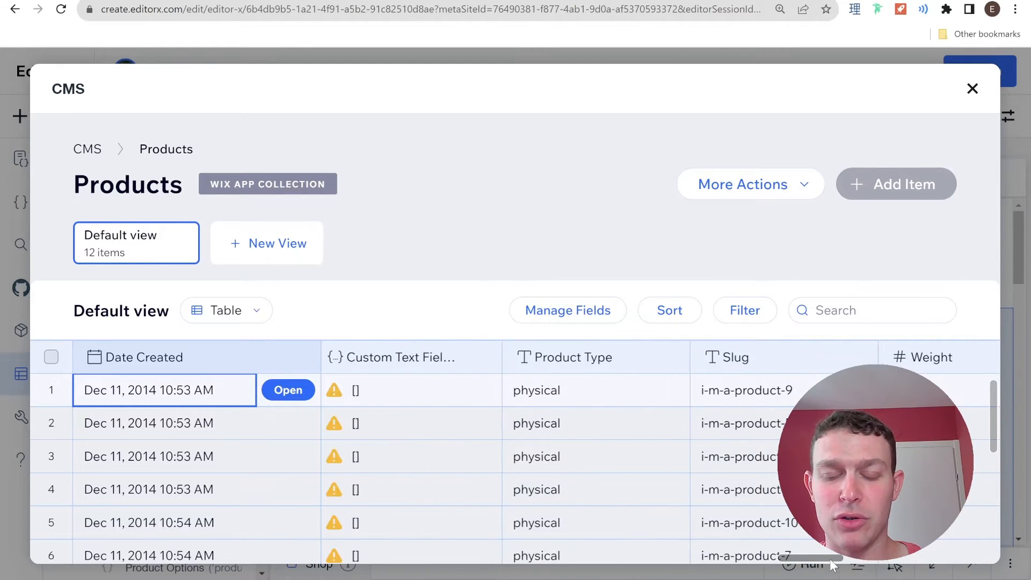
scroll("right", 3)
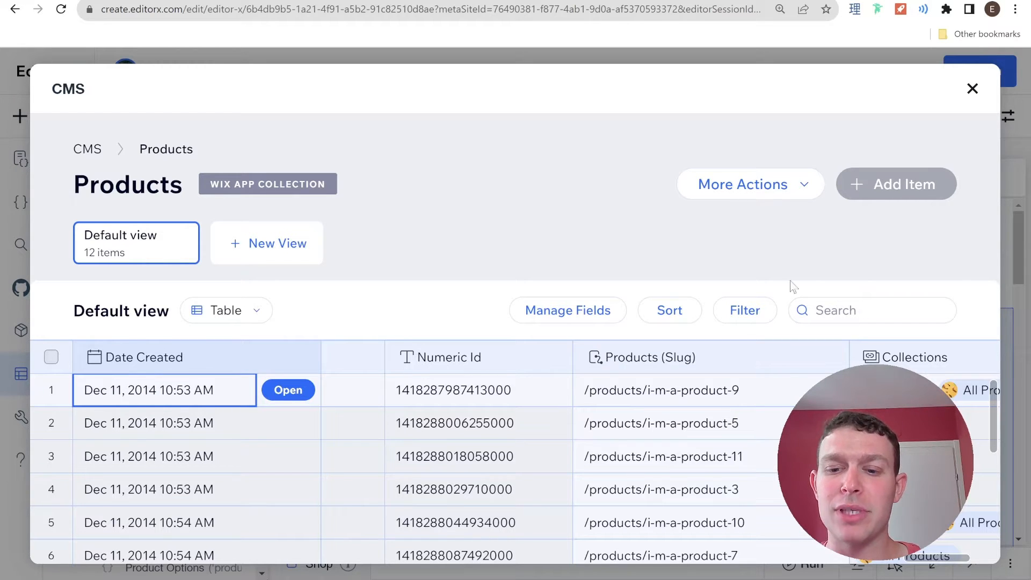
mouse_move(977, 138)
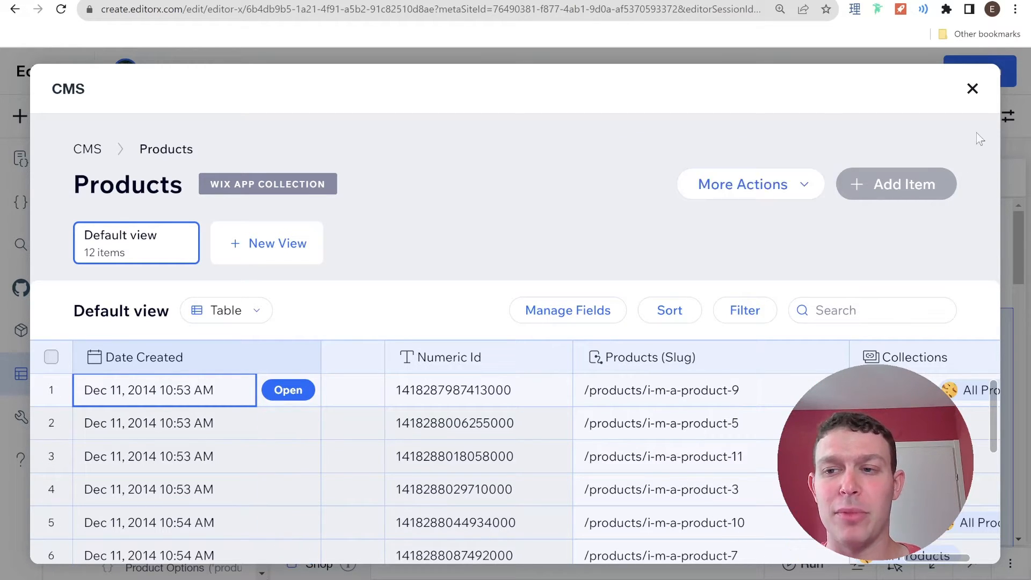
mouse_move(983, 91)
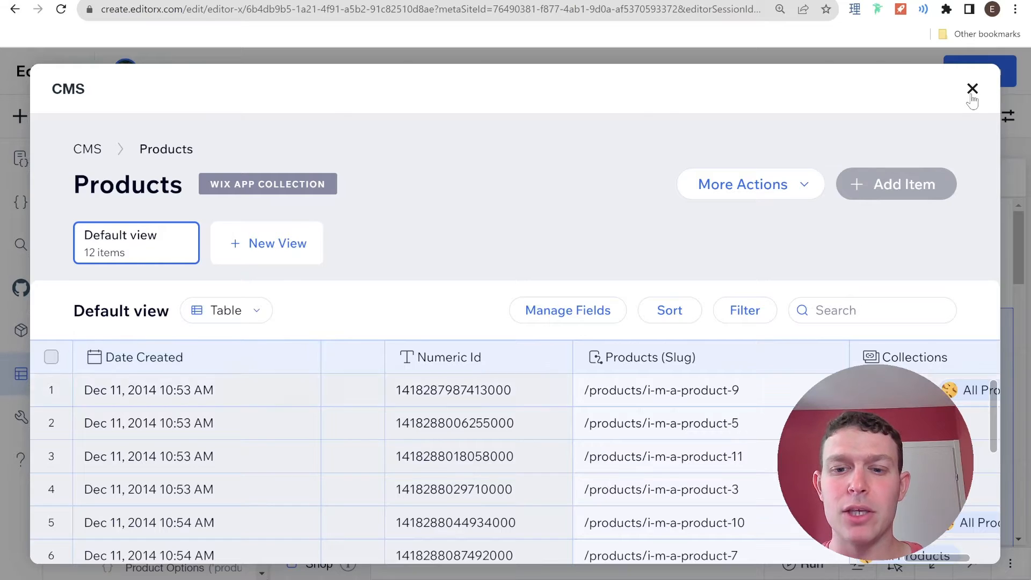
- Close the CMS, show Page Code, collapse the side panel and scroll the Shop page canvas
left_click(971, 88)
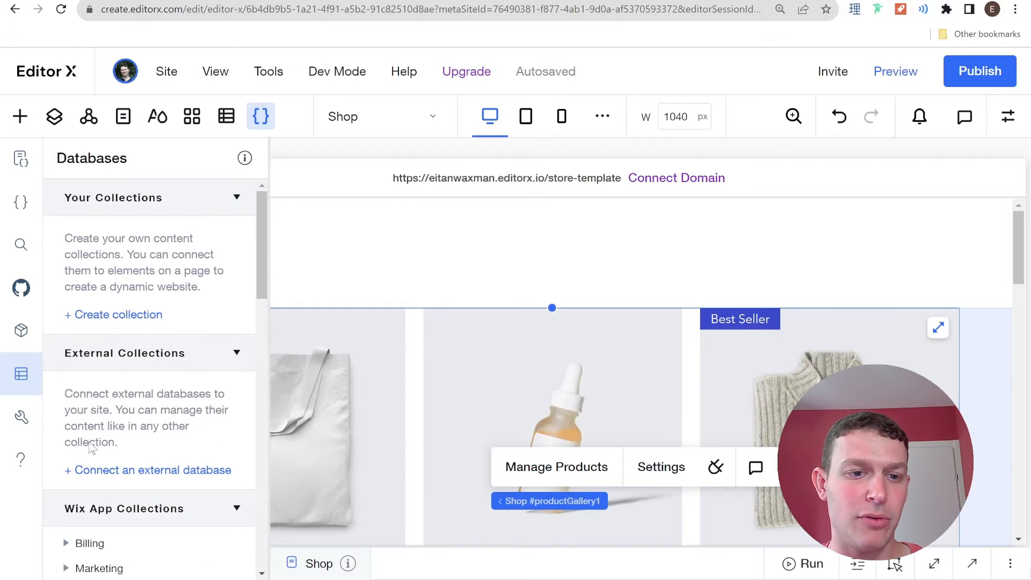
left_click(20, 162)
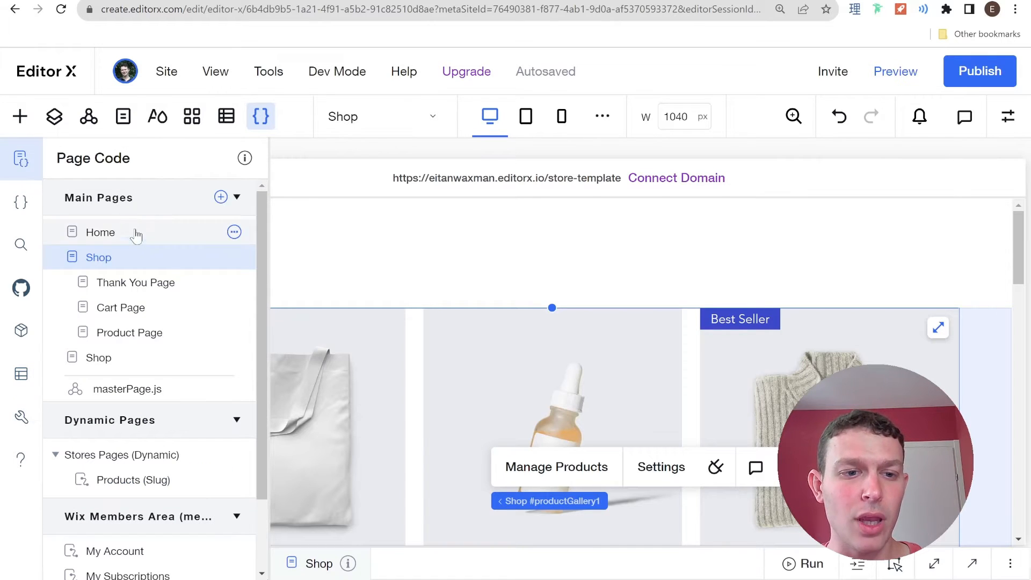
mouse_move(251, 263)
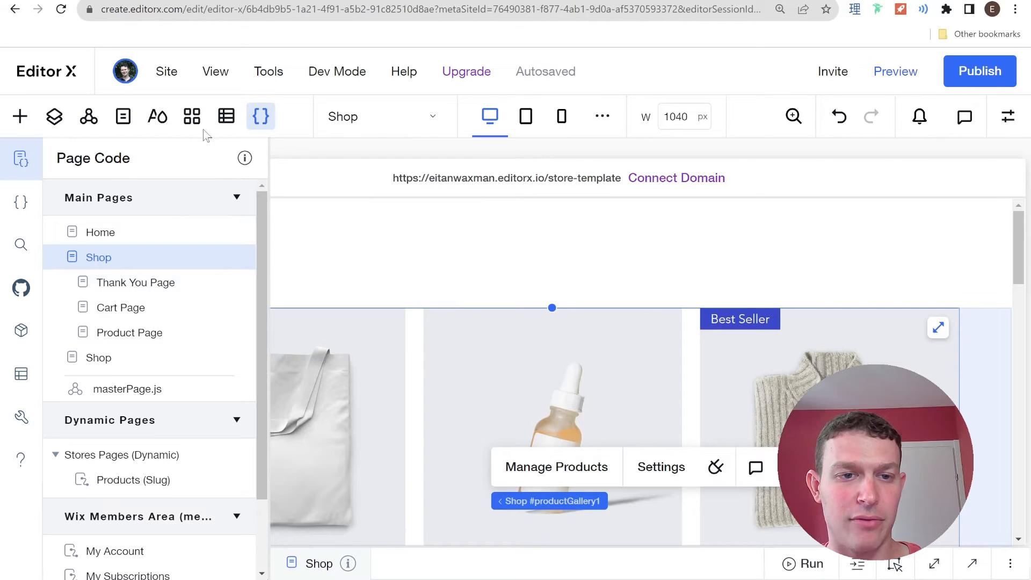
left_click(122, 116)
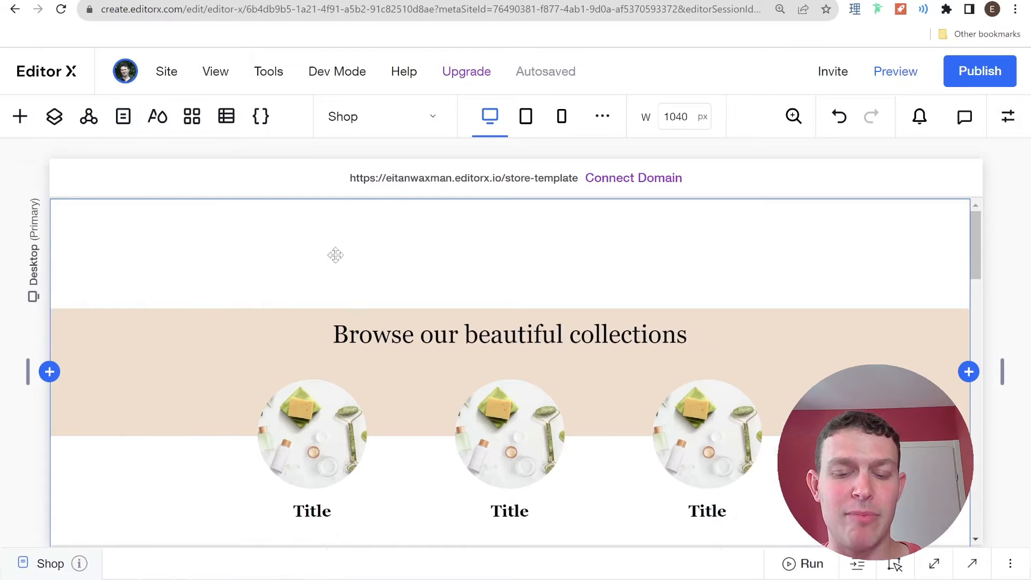
scroll("down", 3)
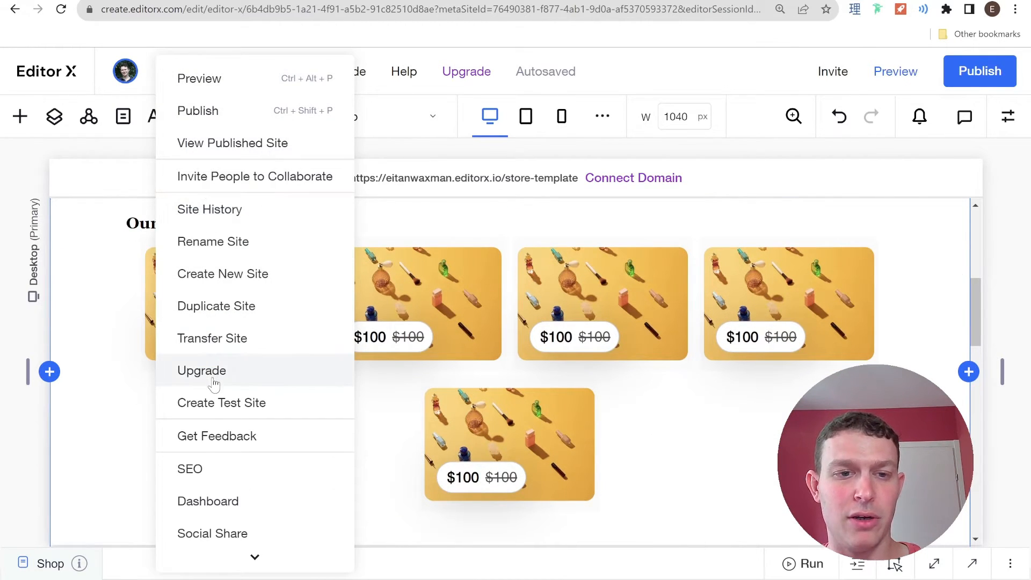
- Switch to the live site and scroll to the recent products with prices
left_click(231, 143)
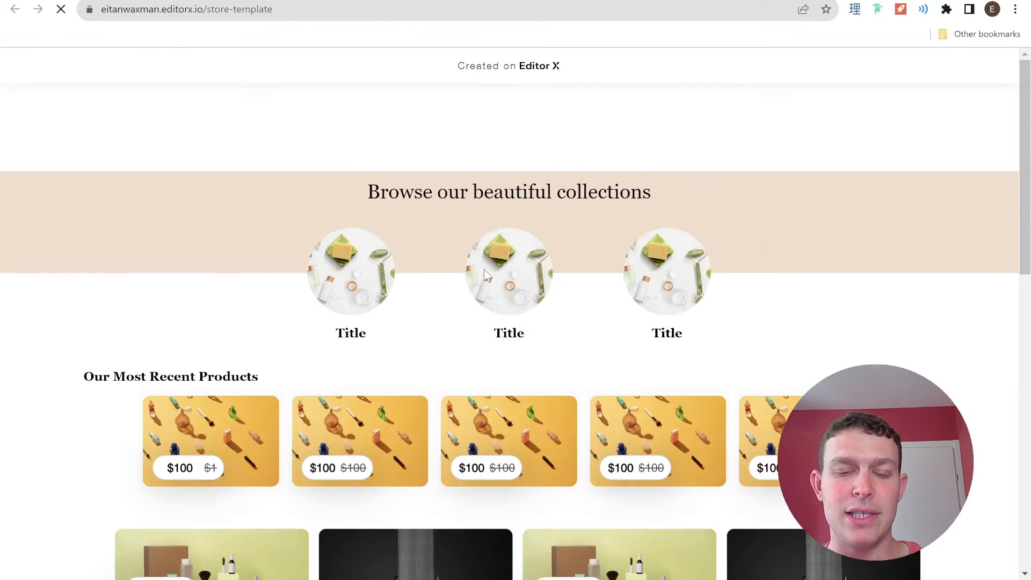
scroll("down", 3)
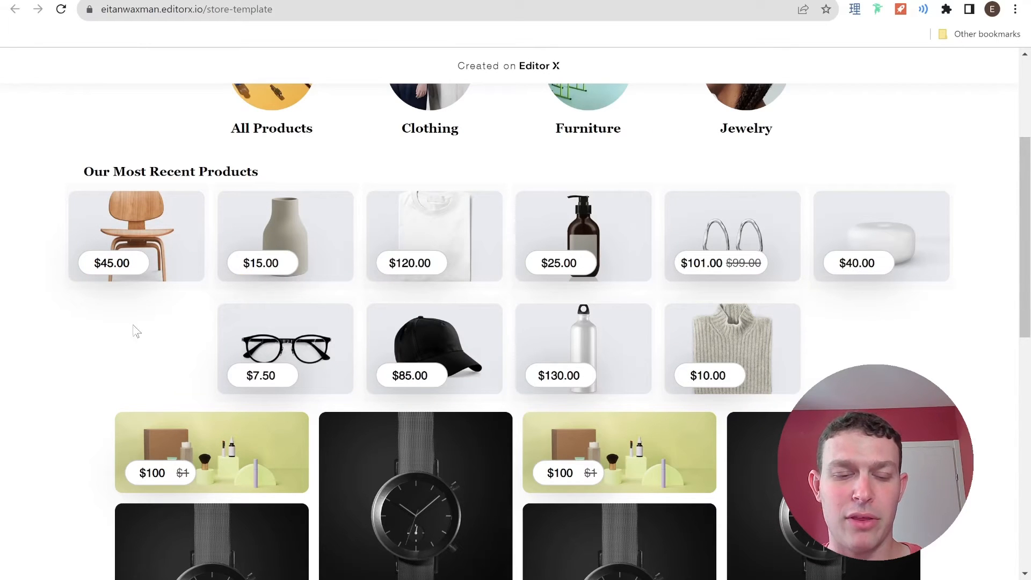
mouse_move(219, 274)
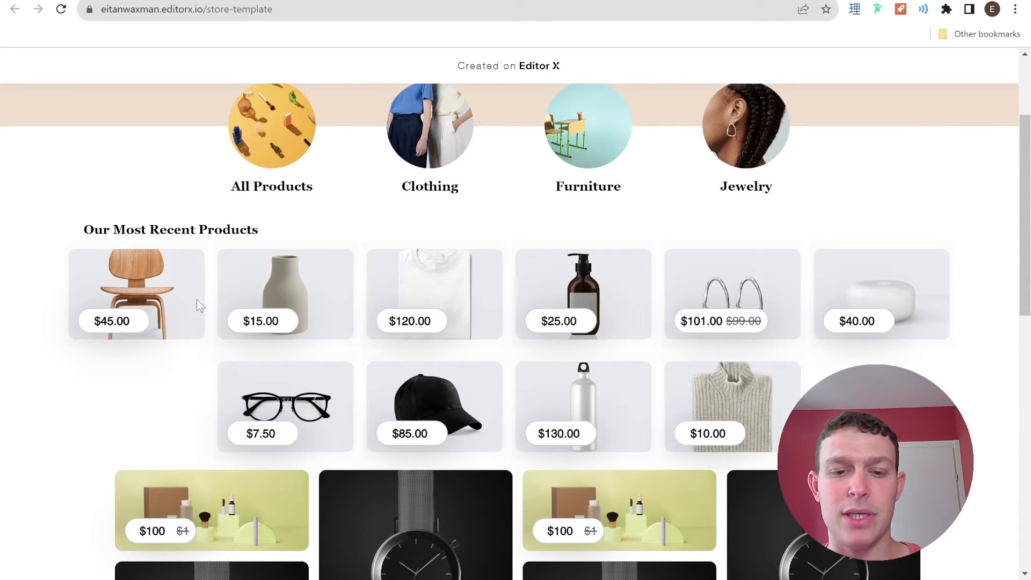
mouse_move(847, 290)
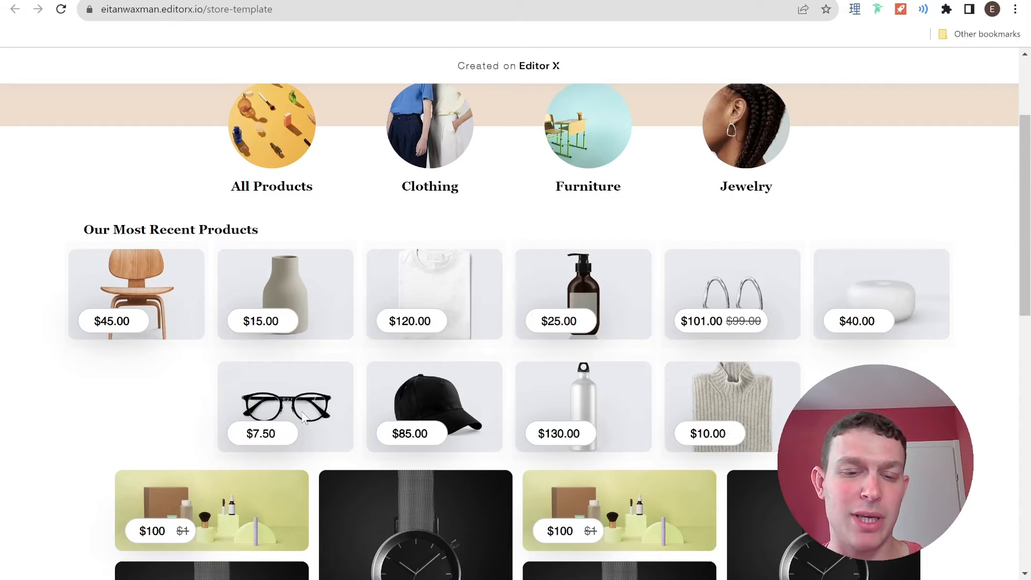
mouse_move(859, 243)
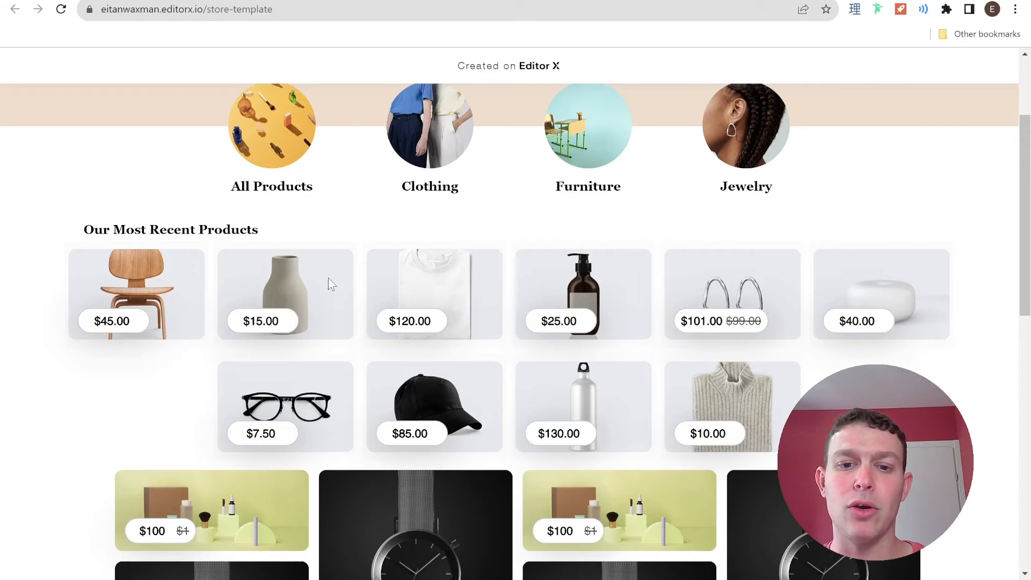
mouse_move(530, 281)
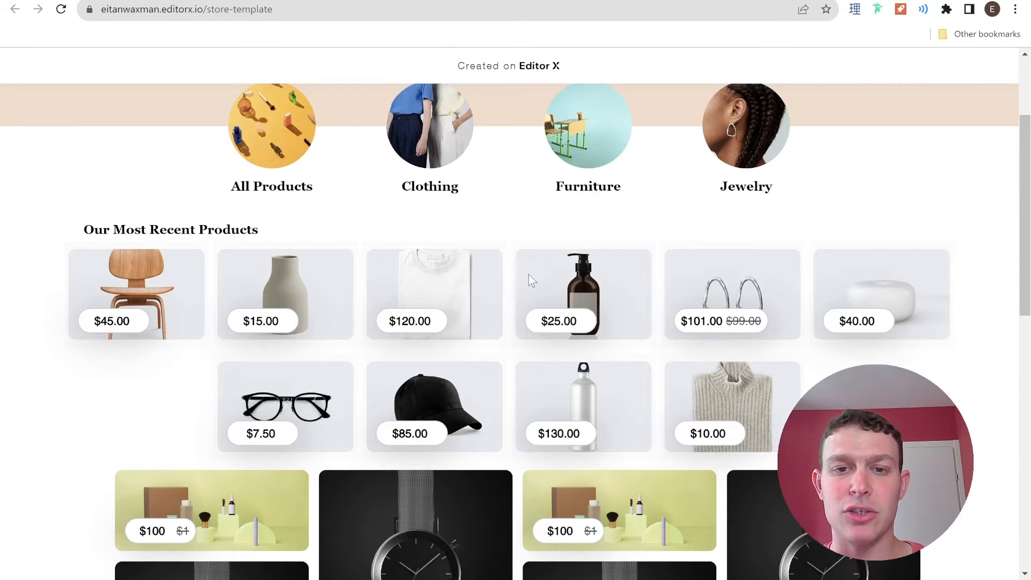
- Back in the editor, read the Shop page's /products/ redirect code, then minimize the code panel
left_click(433, 293)
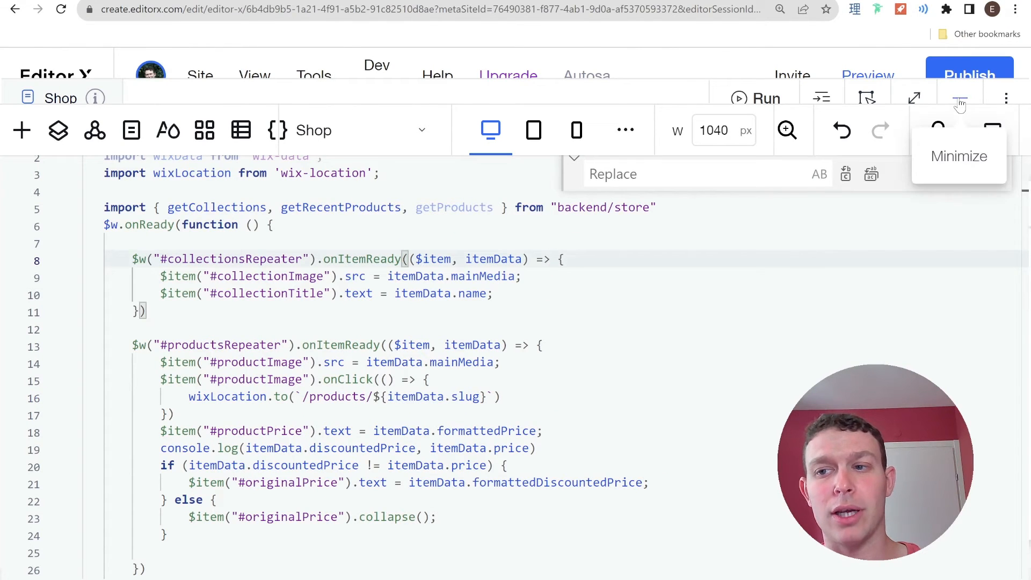
left_click(959, 100)
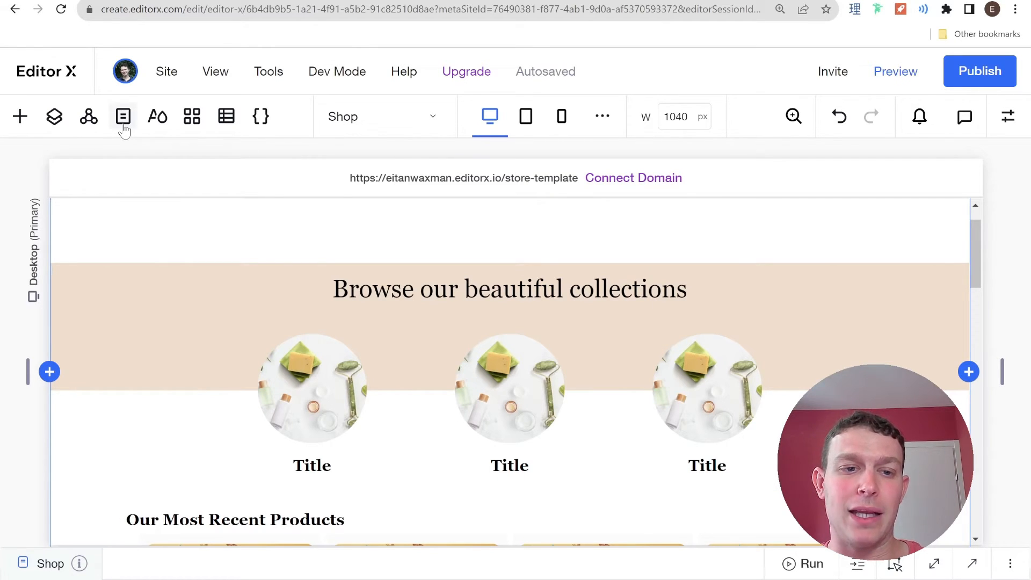
- Open Store Pages > Shop from the Pages panel and scroll through it
left_click(123, 117)
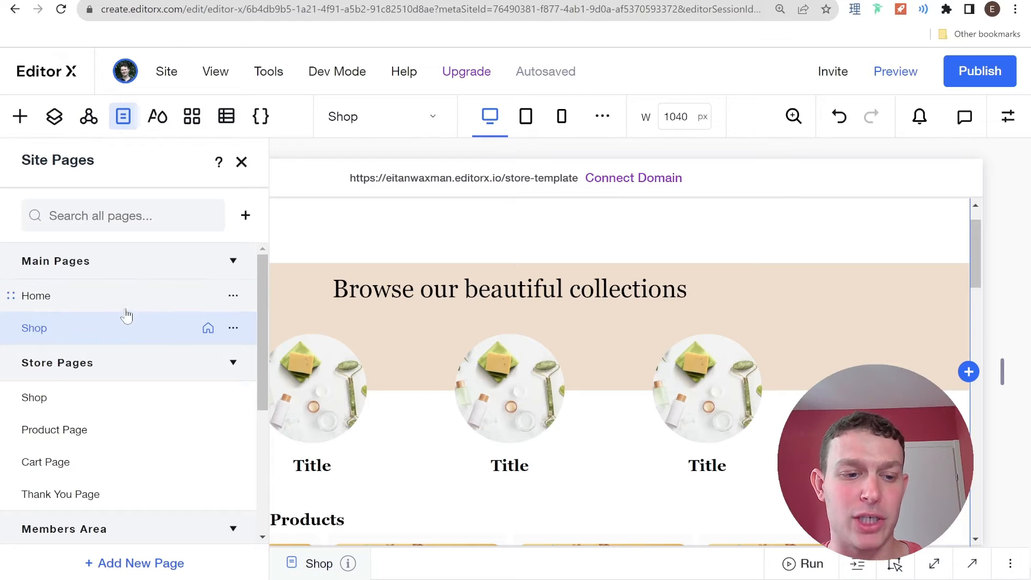
scroll("down", 3)
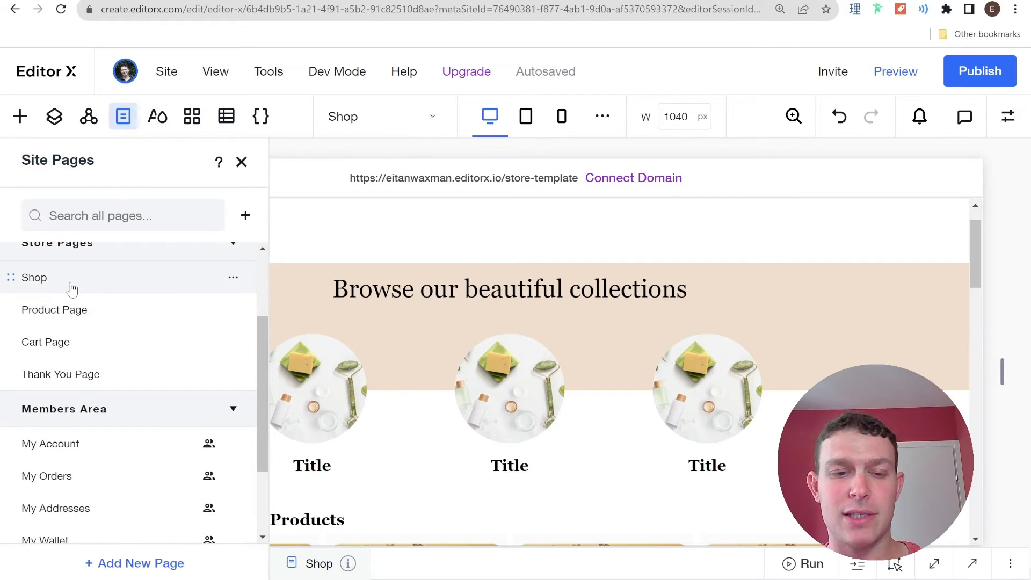
left_click(242, 161)
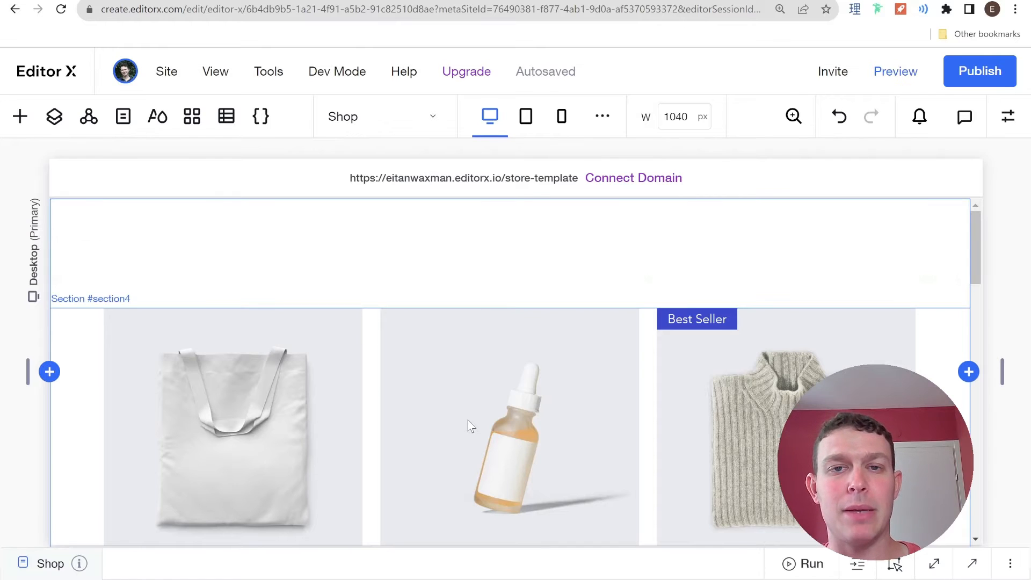
scroll("down", 3)
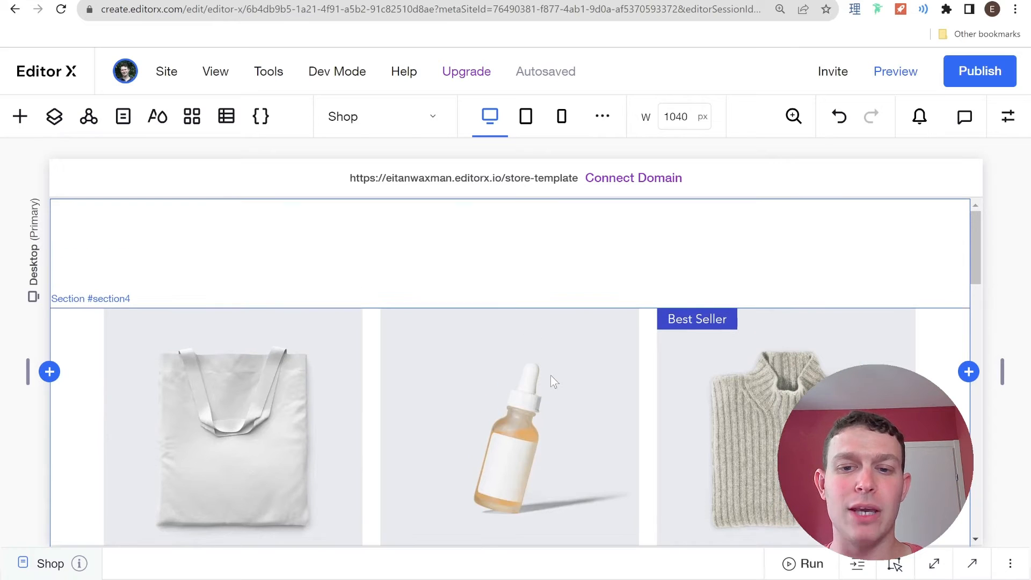
scroll("down", 3)
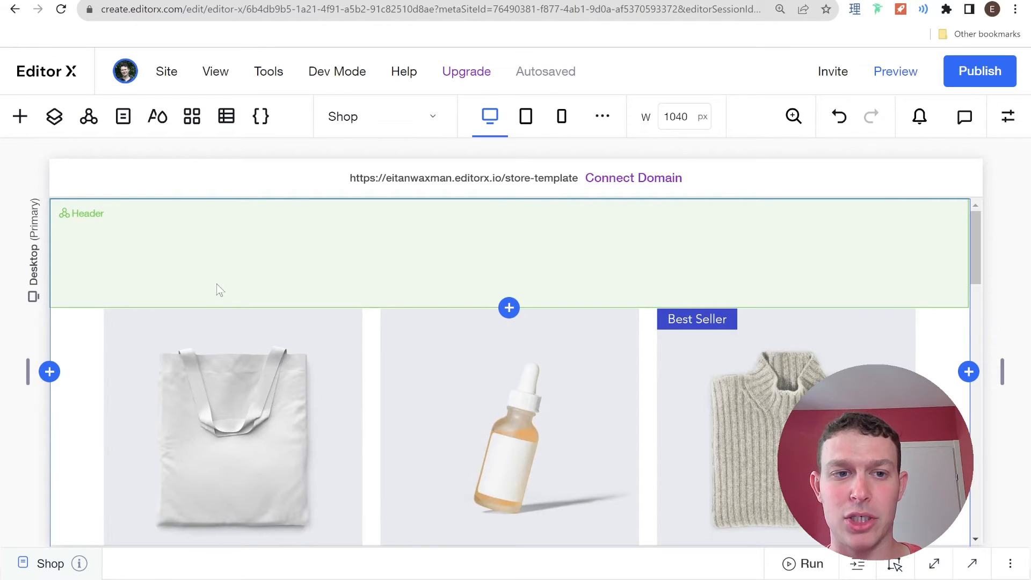
- Reopen the Pages panel and open Store Pages > Product Page
left_click(123, 117)
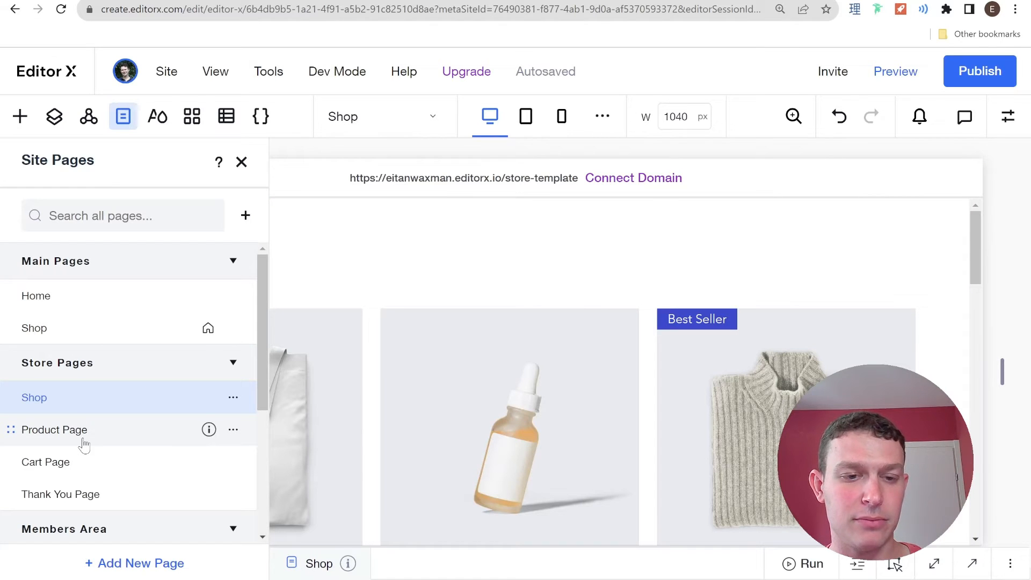
left_click(54, 430)
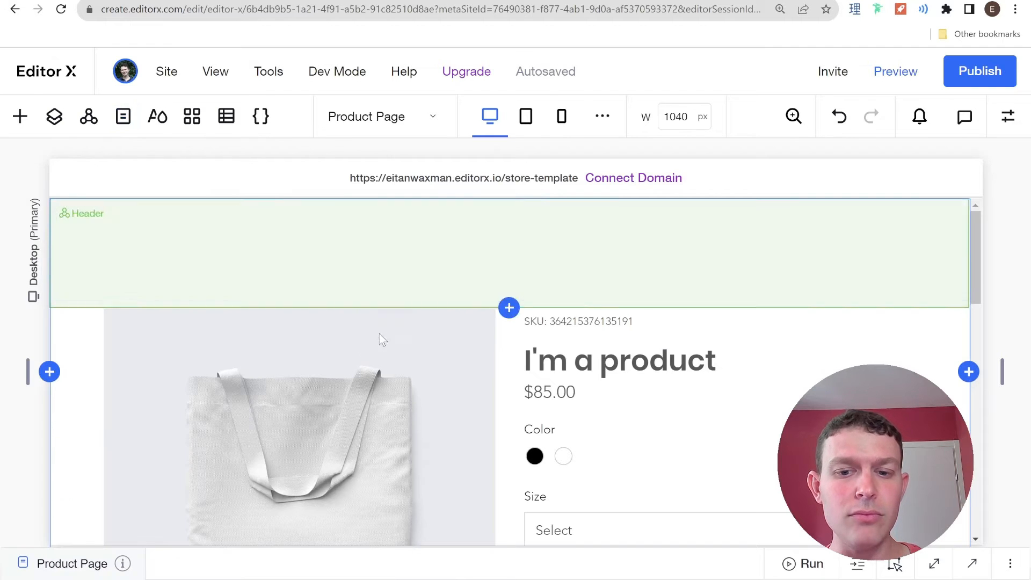
scroll("down", 3)
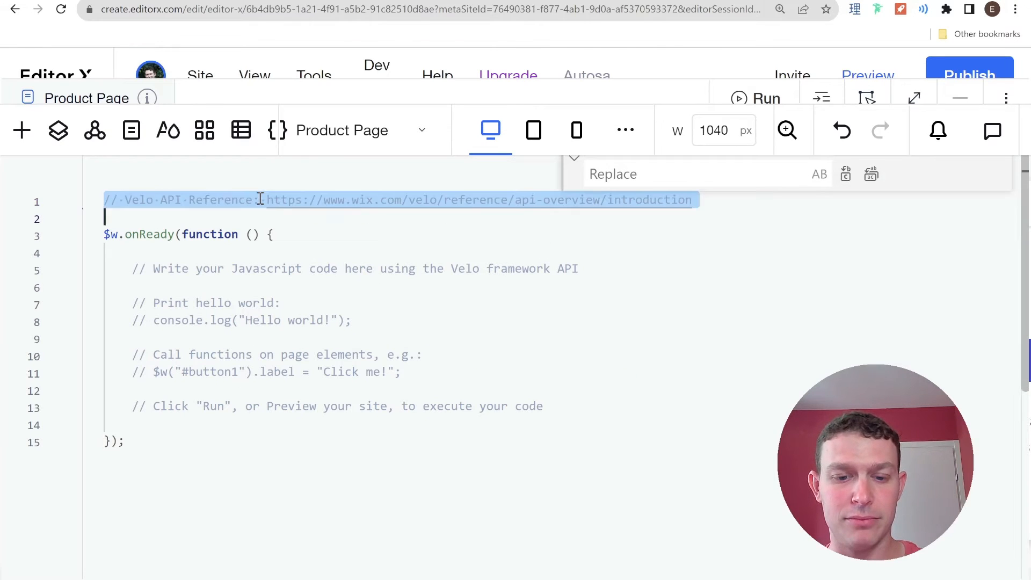
- Import wixLocationFrontend and write a wixLocationFrontend.to() redirect to `/product/${}`
type("import wixLocationFrontend from 'wix-location-frontend';")
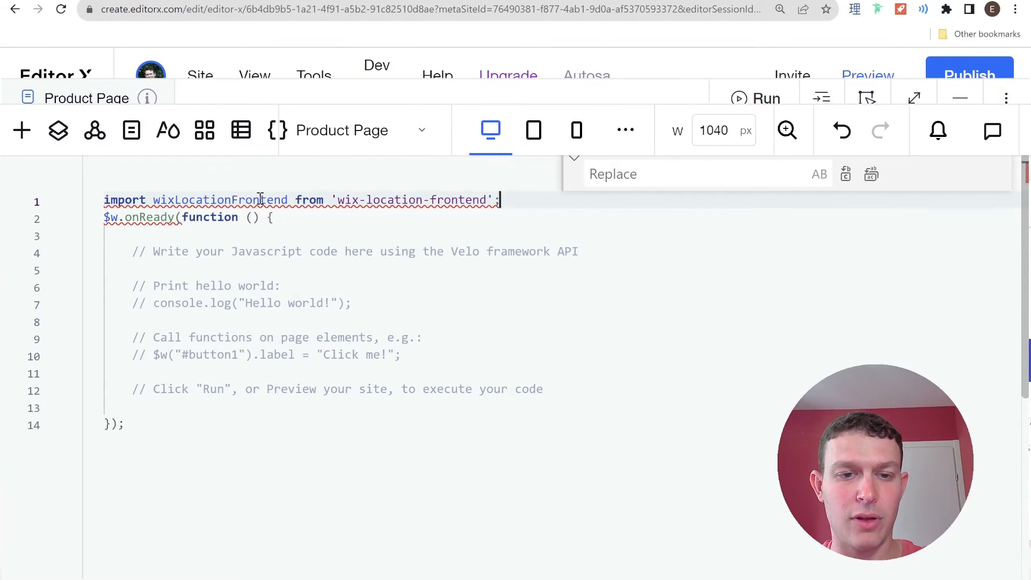
key("Enter")
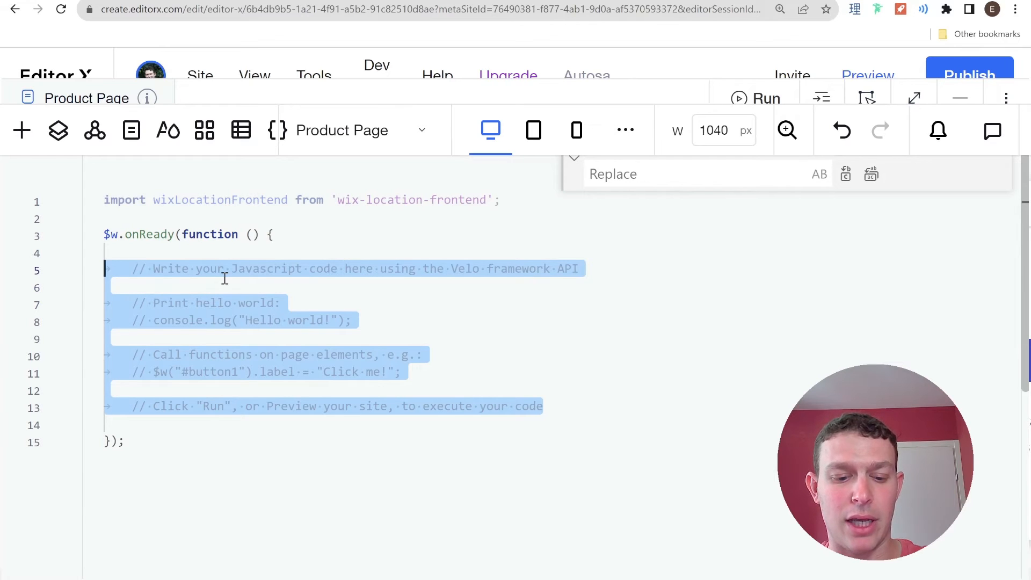
type("wixLocationFrontend")
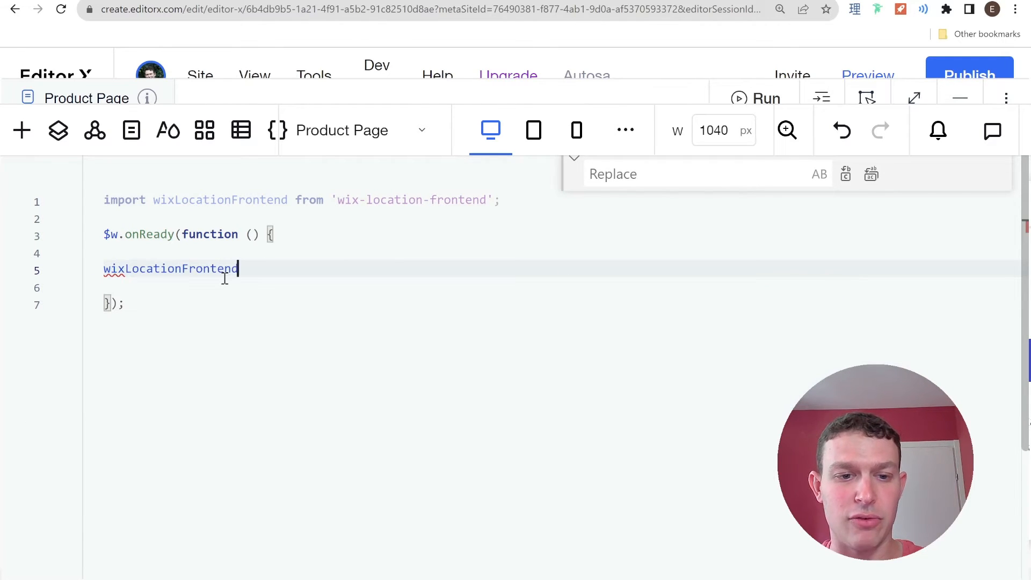
type(".to(")
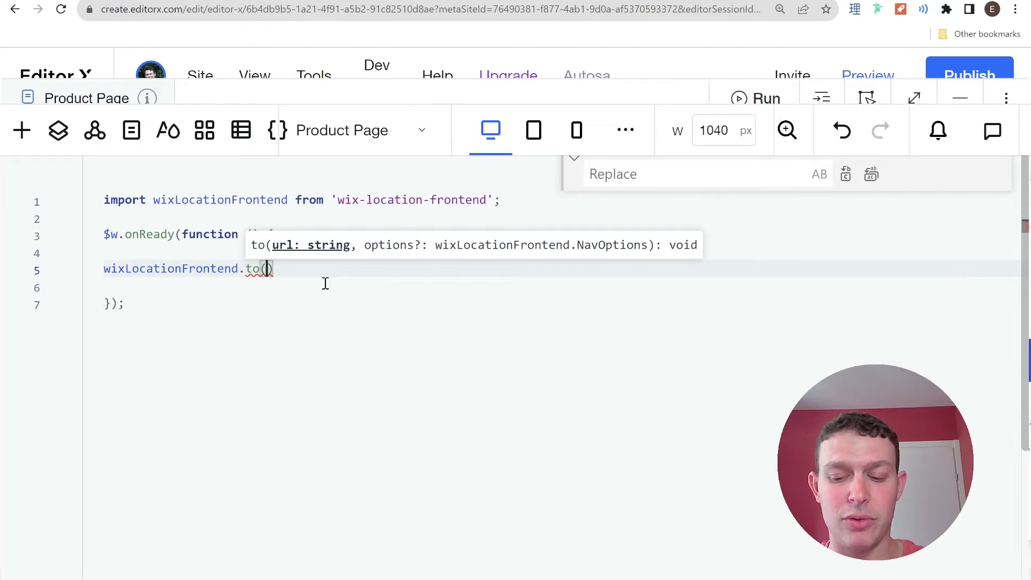
type("``")
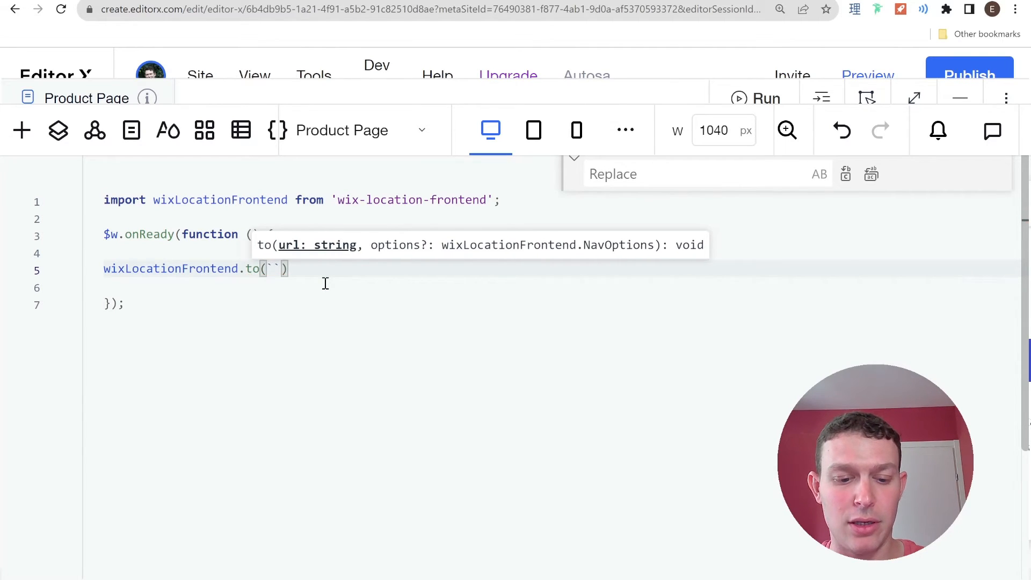
type("/product")
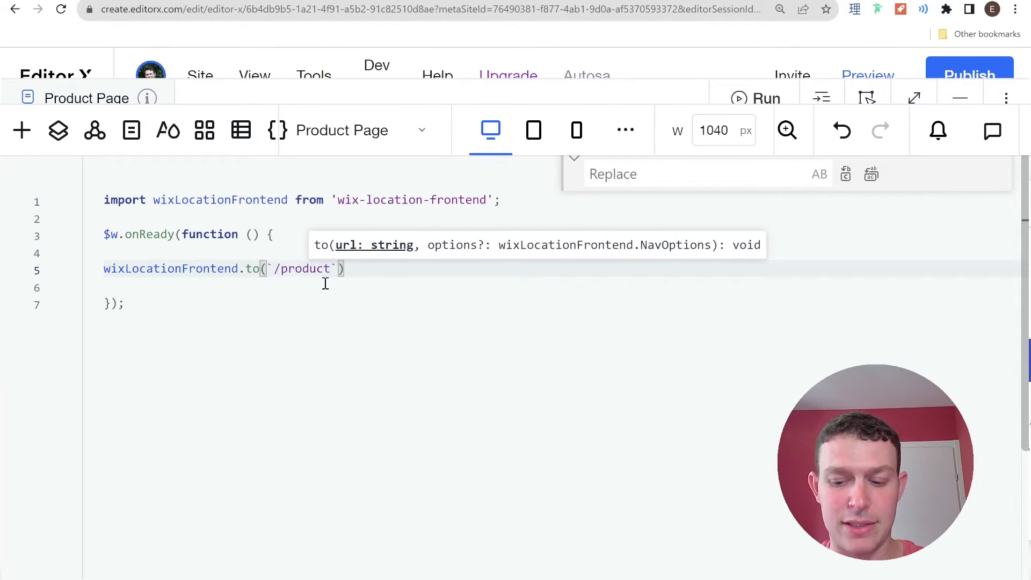
type("/")
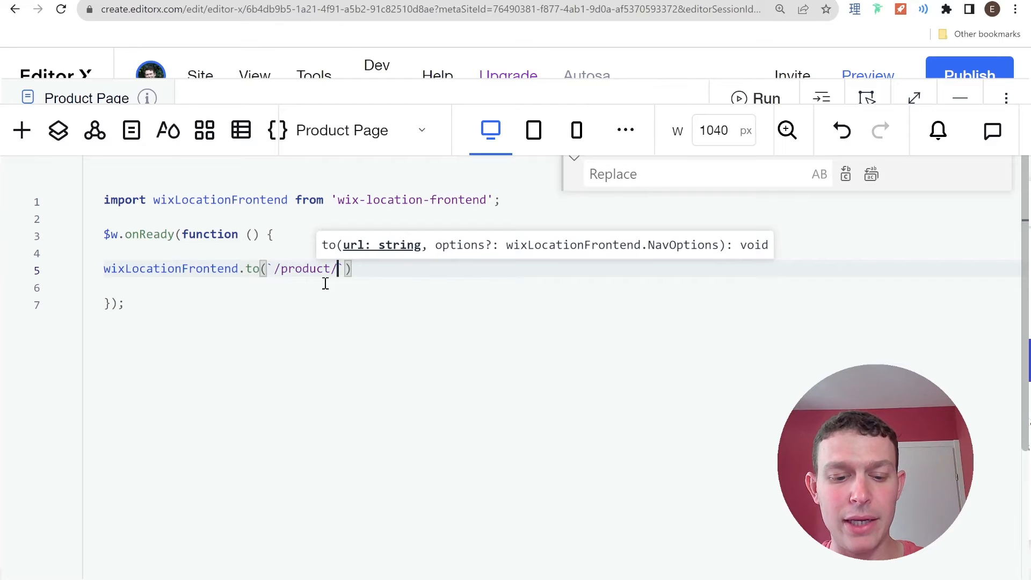
type("${}")
left_click(559, 253)
type("$w(\"#productPage1")
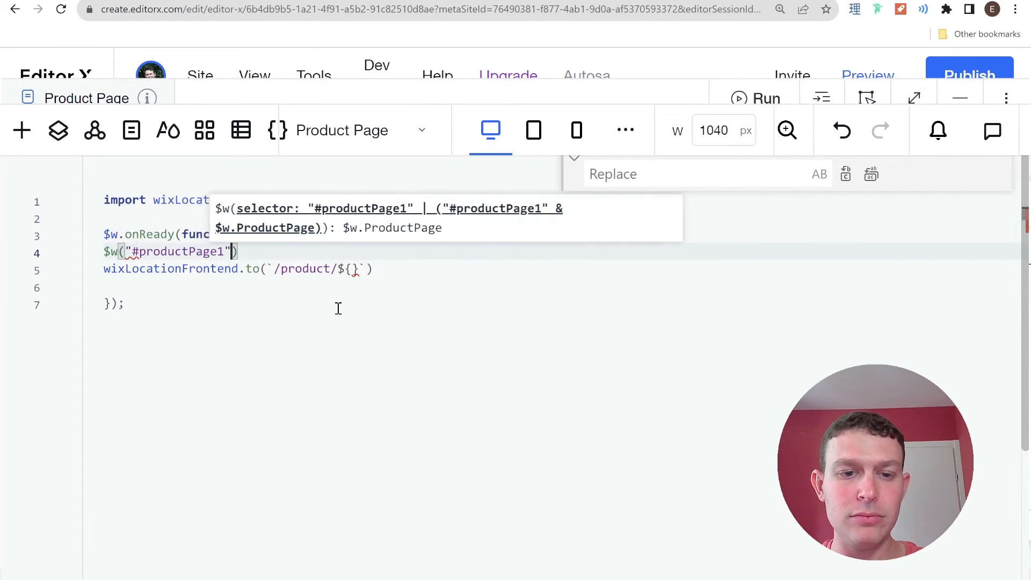
type(".")
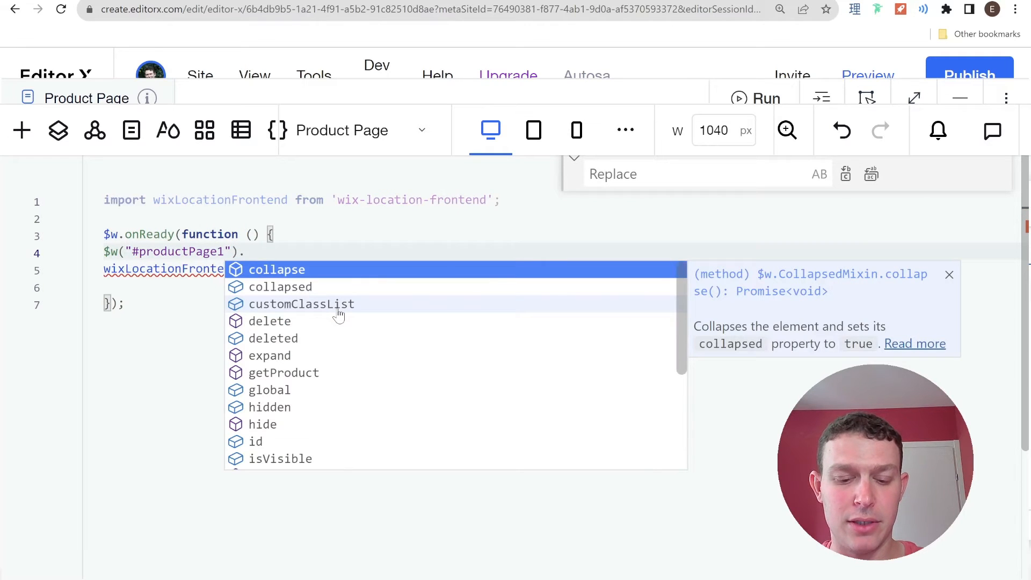
- Store the current product via getProduct(), log it, and comment out the redirect line
left_click(283, 372)
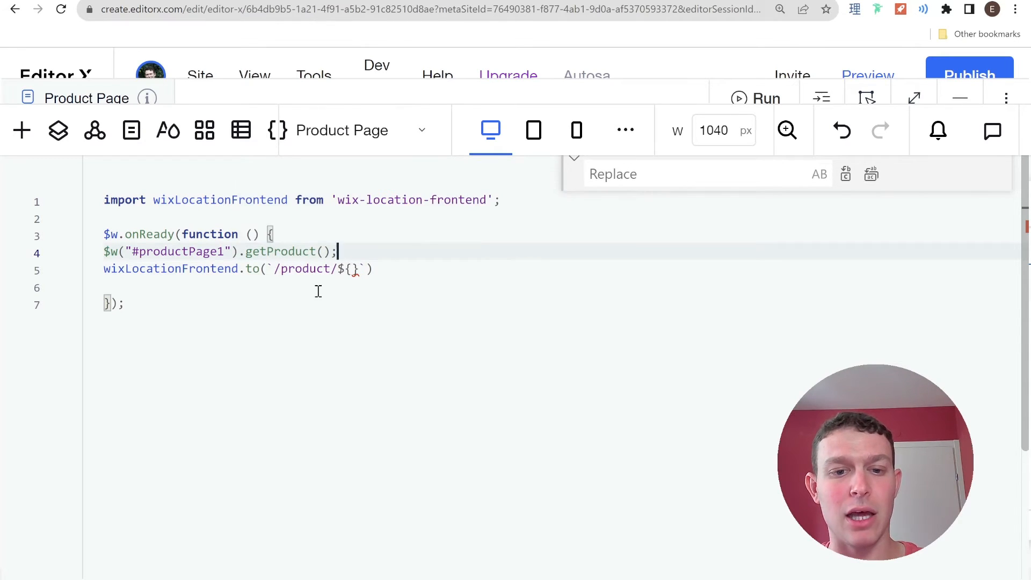
type("console.log(")
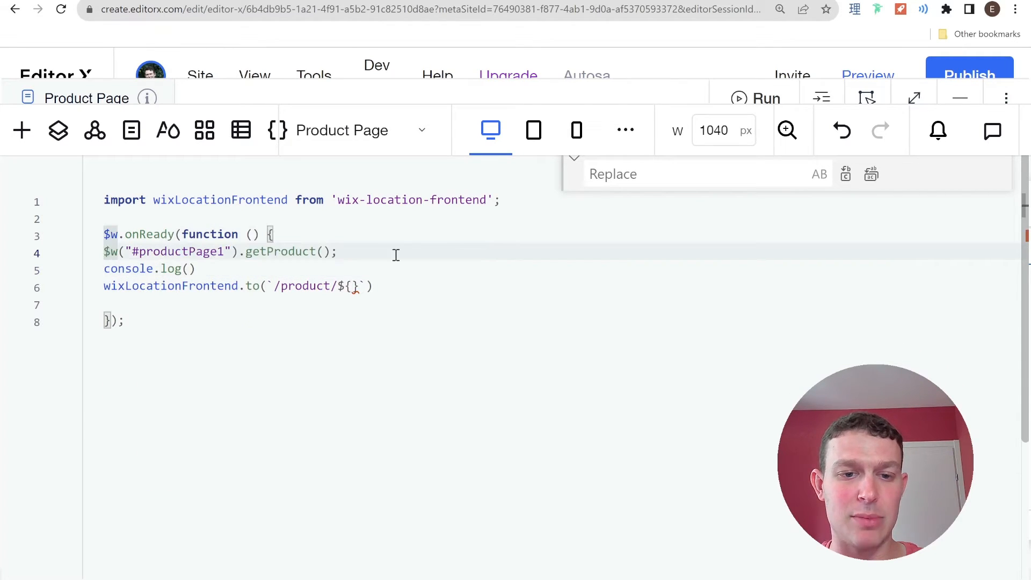
type("const product =")
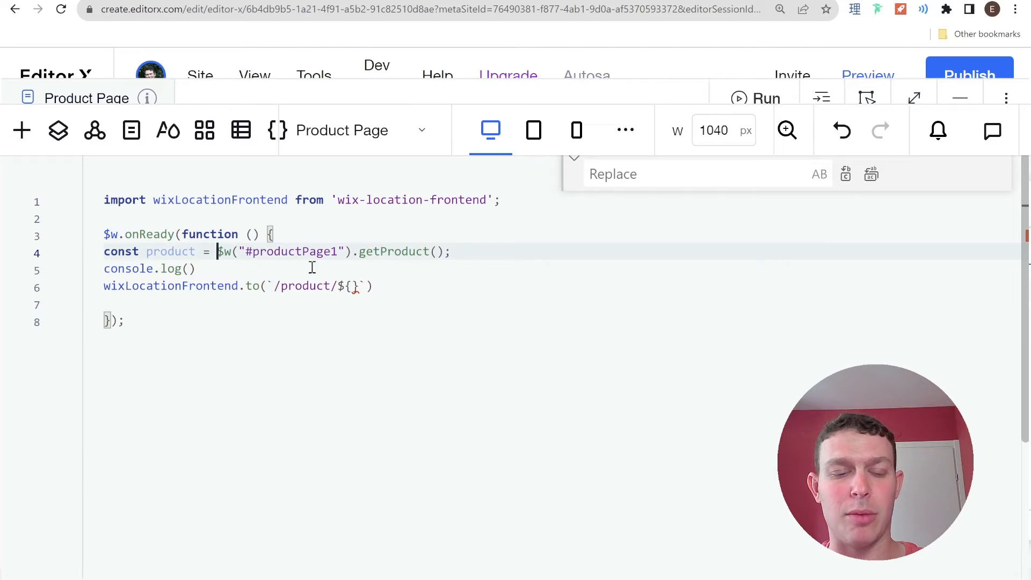
type("product")
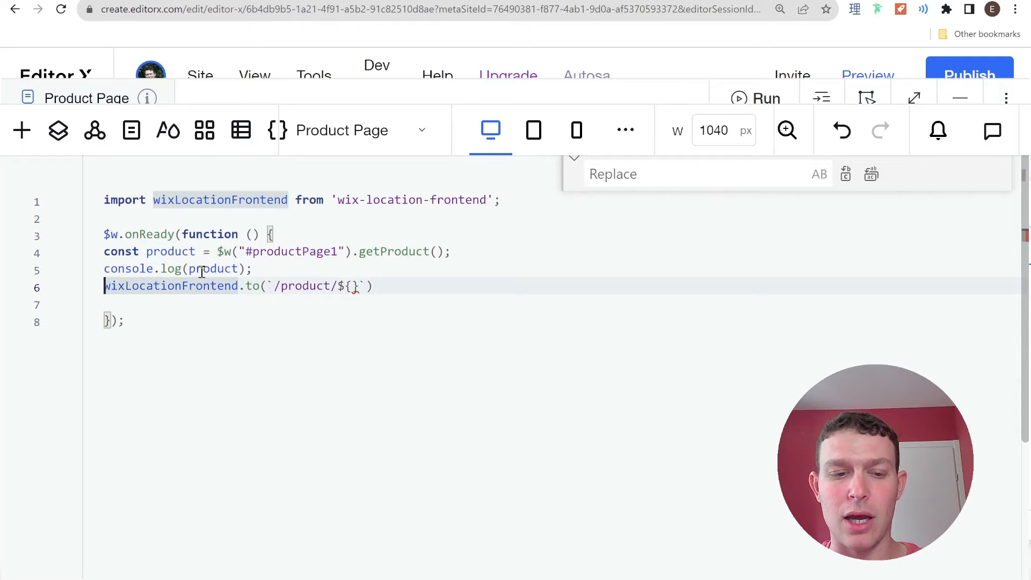
type("//")
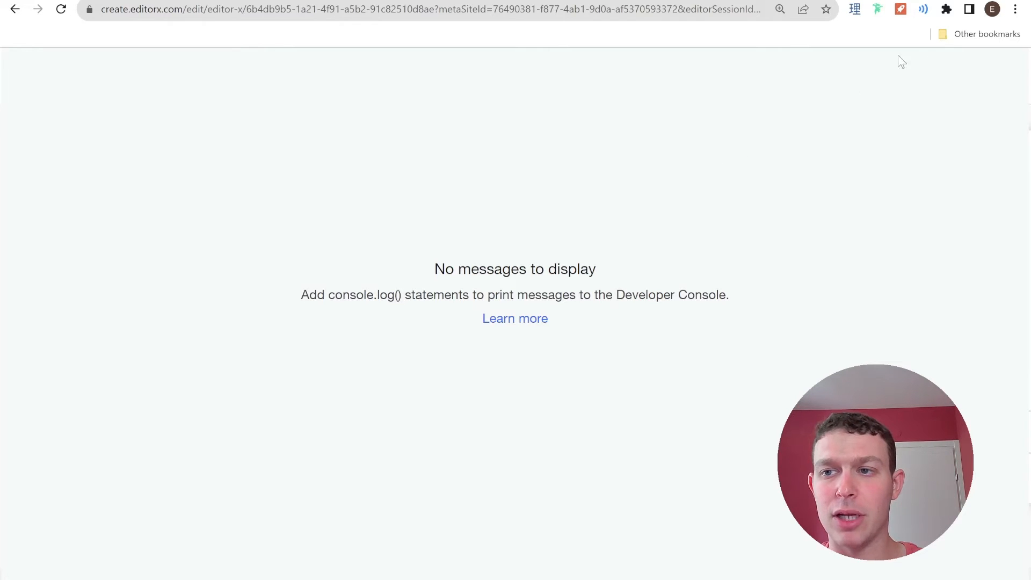
mouse_move(741, 136)
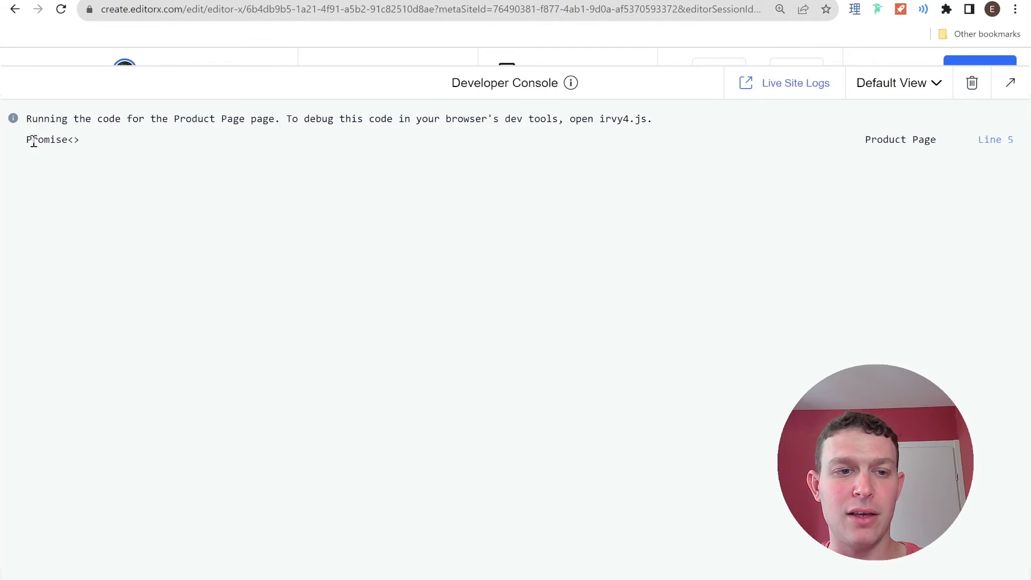
- Inspect the Developer Console output showing the product logged as a pending Promise
double_click(45, 140)
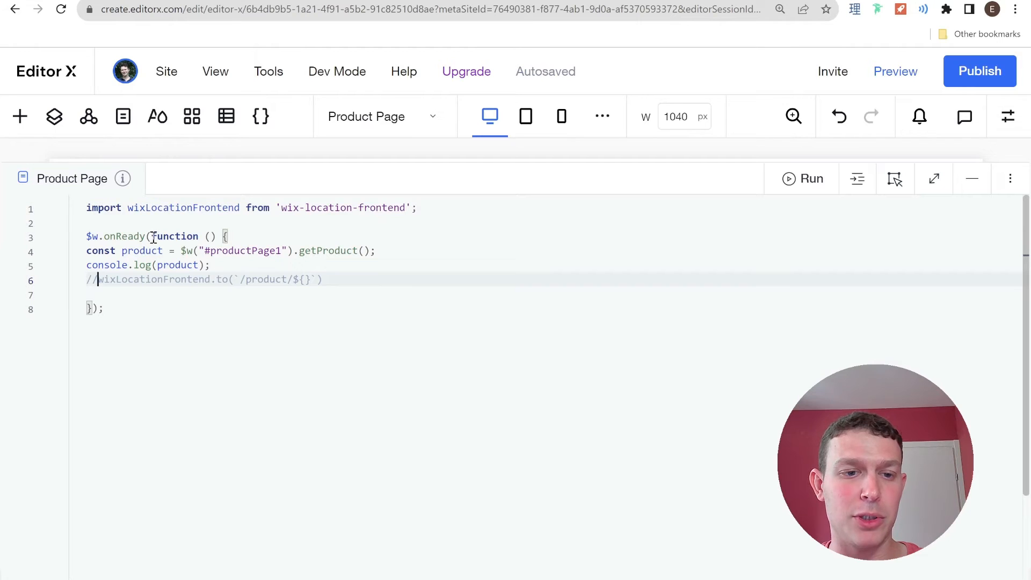
- Make onReady async, await getProduct(), and preview the Product Page
type("async")
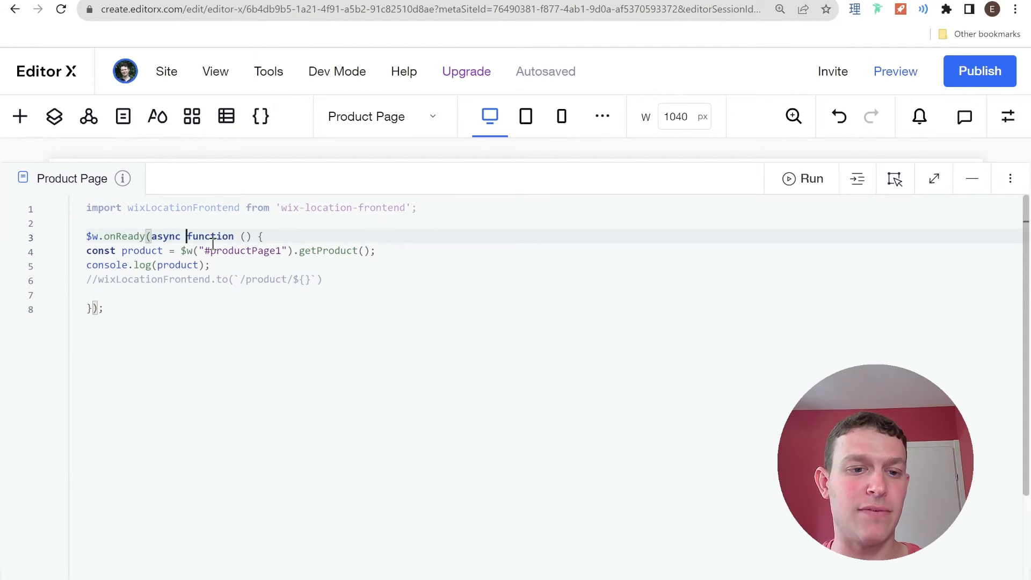
type("await")
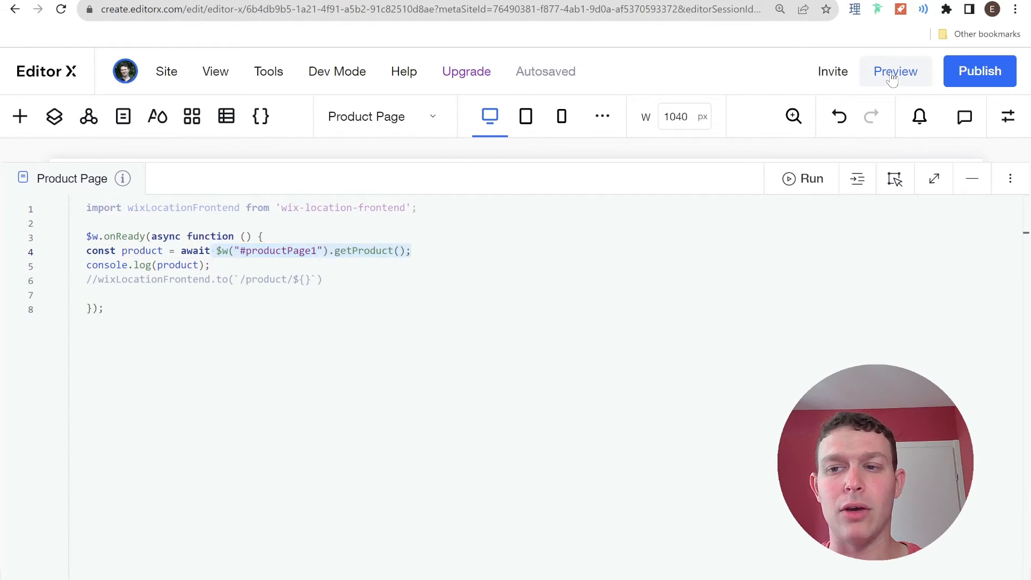
left_click(895, 70)
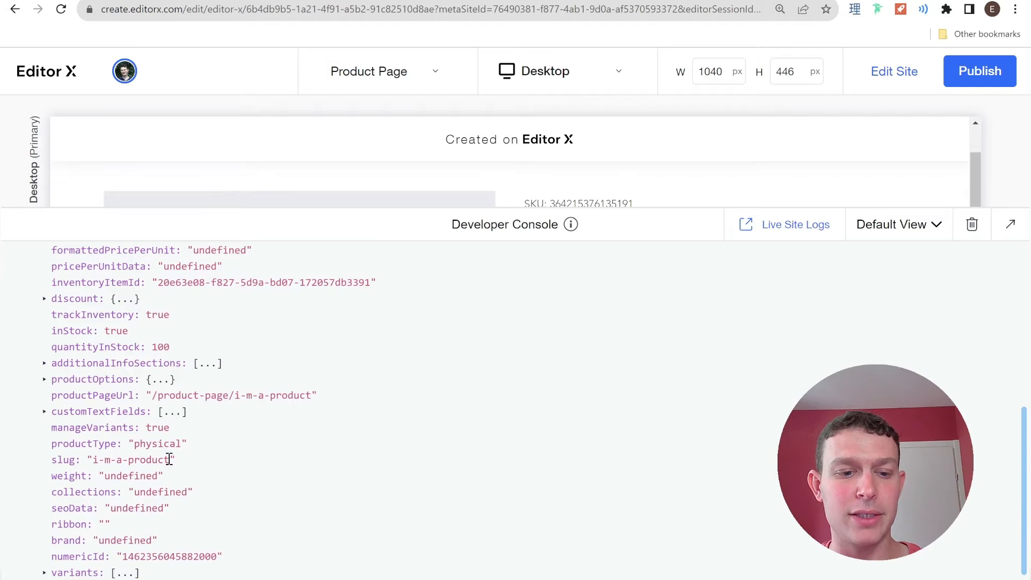
- Highlight the slug field in the logged product object, then return to Edit Site
double_click(129, 459)
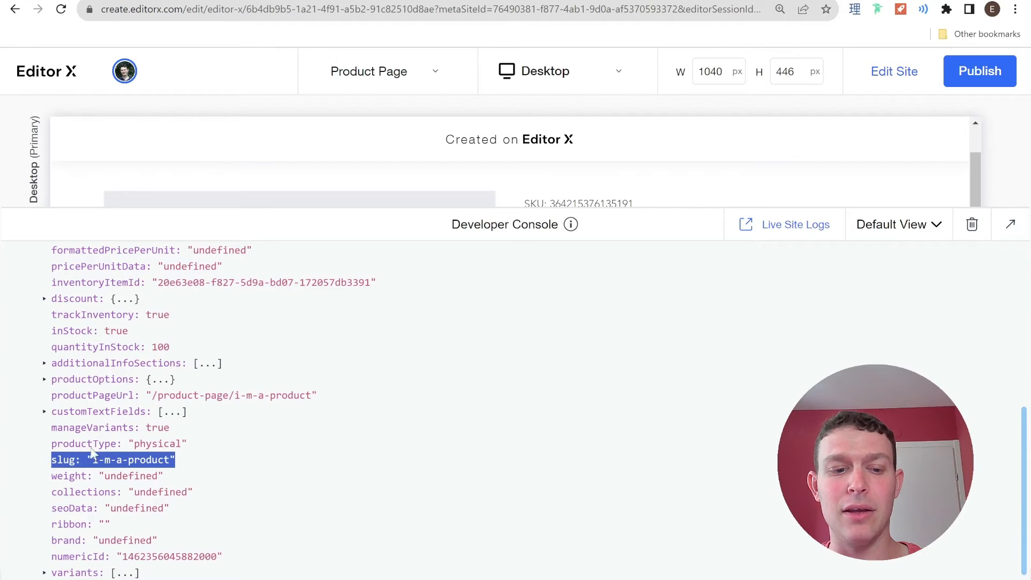
mouse_move(205, 441)
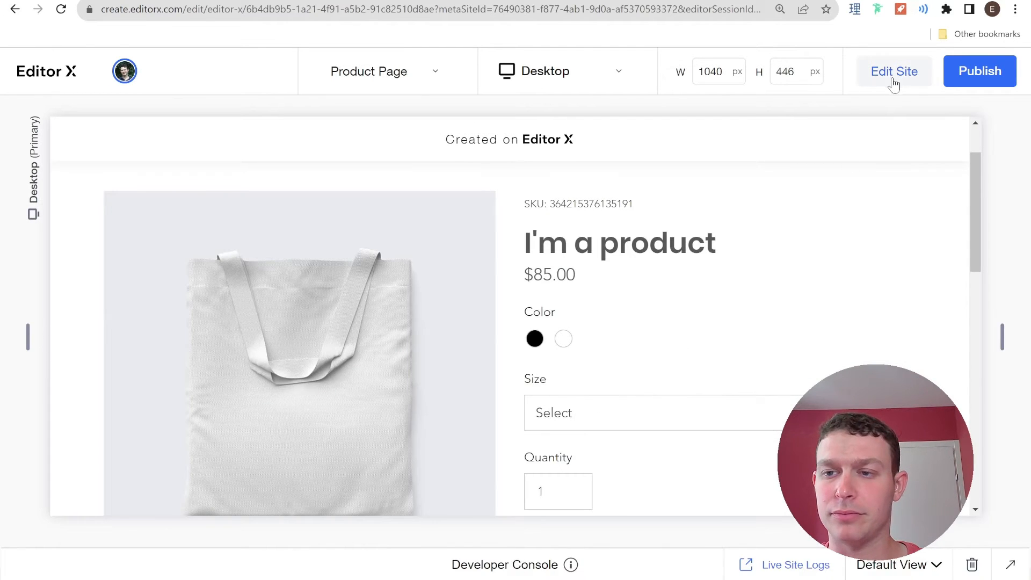
left_click(894, 71)
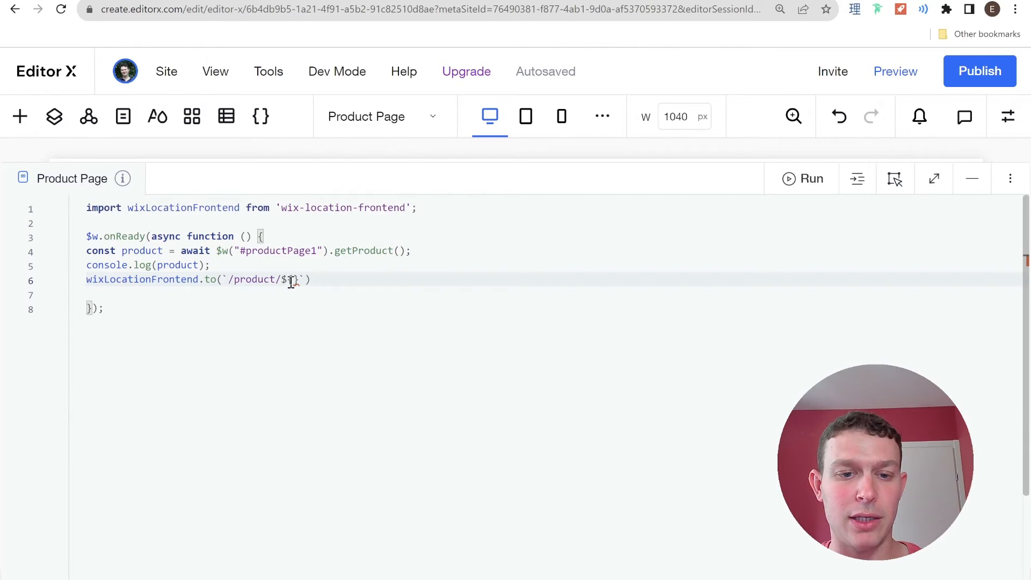
- Set the redirect target to /product/${product.slug} and publish the site
type("product")
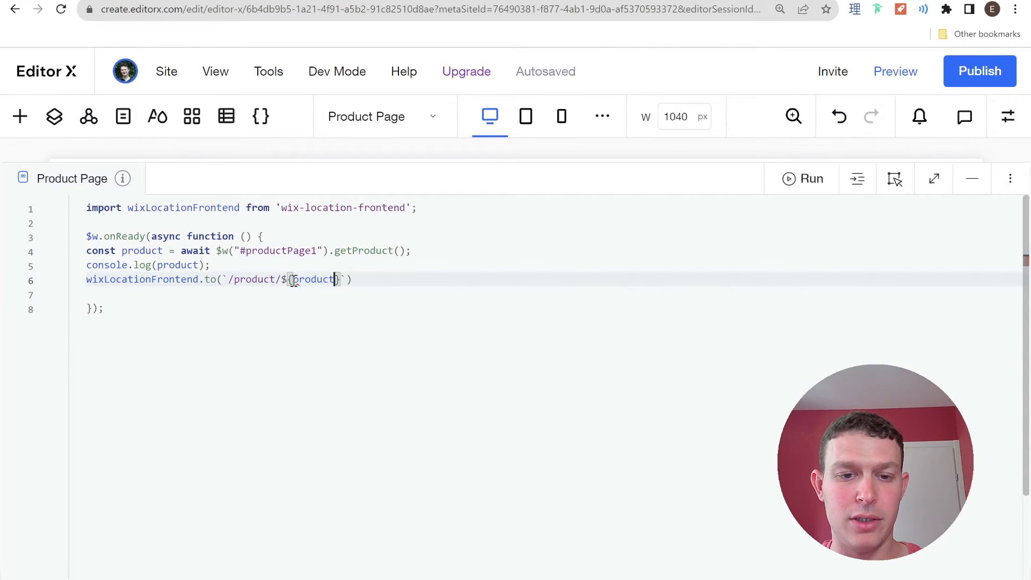
type(".slug}")
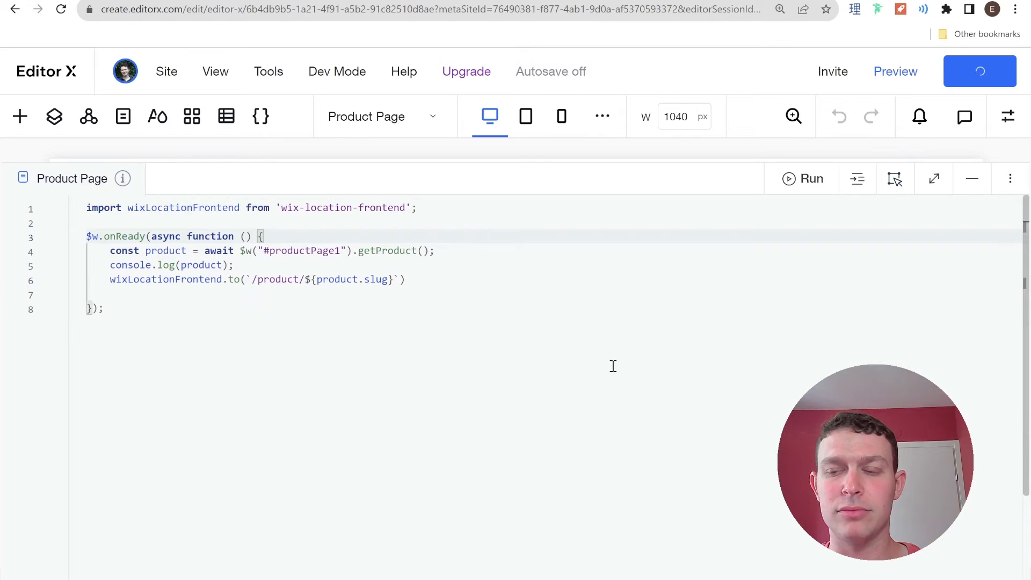
left_click(979, 71)
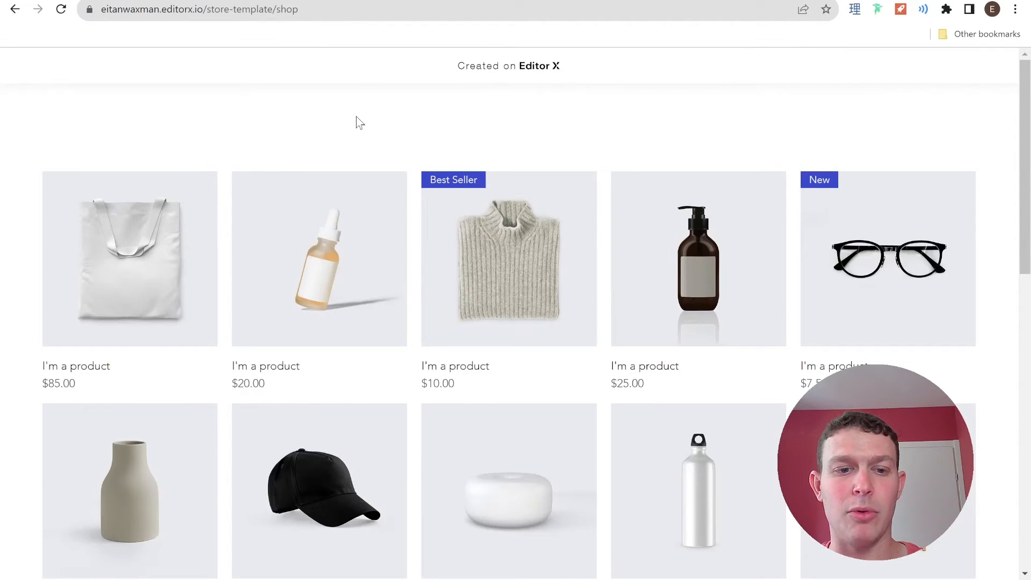
- Open the tote bag product on the live shop with the DevTools Console visible
left_click(130, 258)
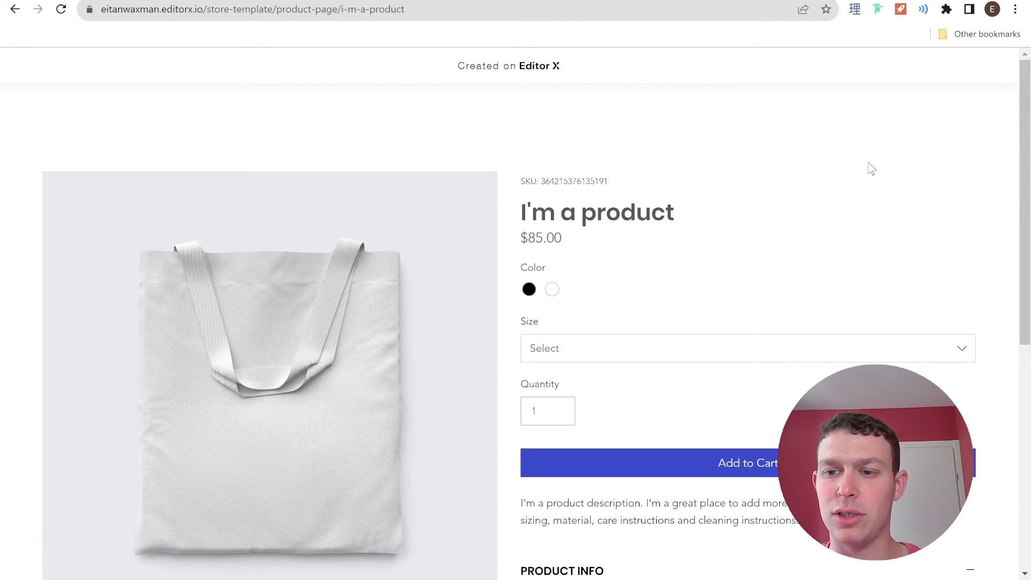
key("F12")
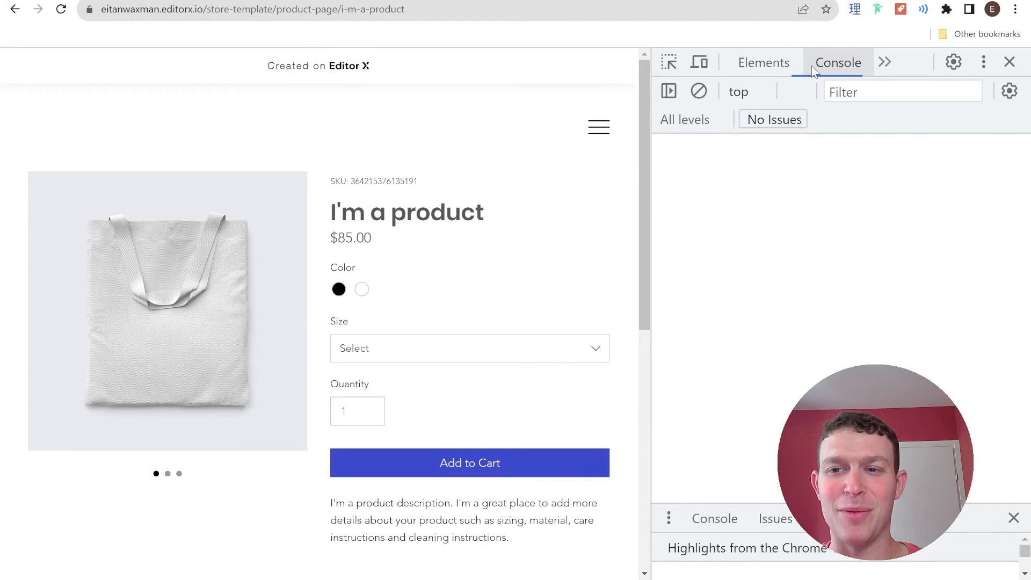
left_click(764, 62)
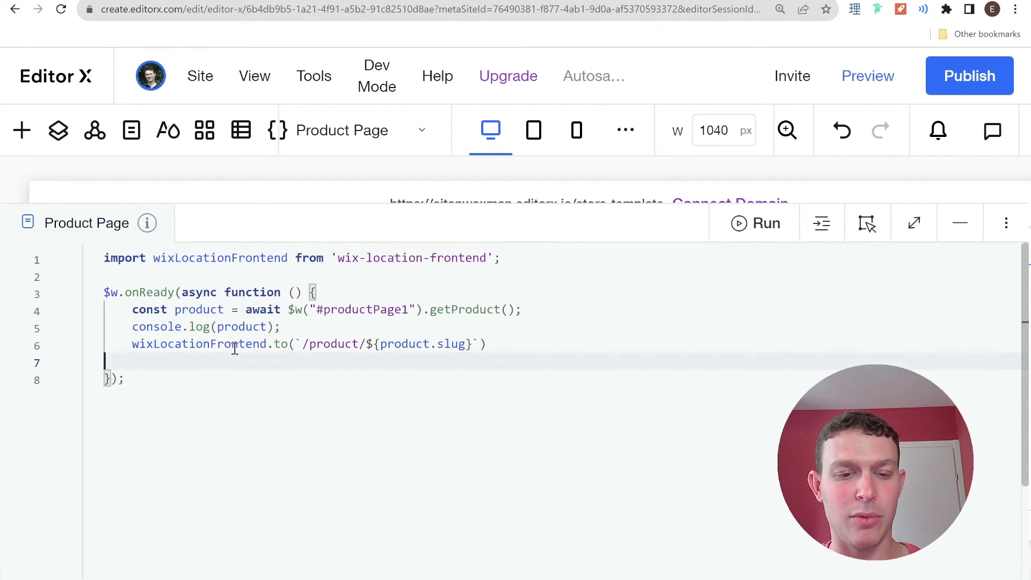
mouse_move(179, 351)
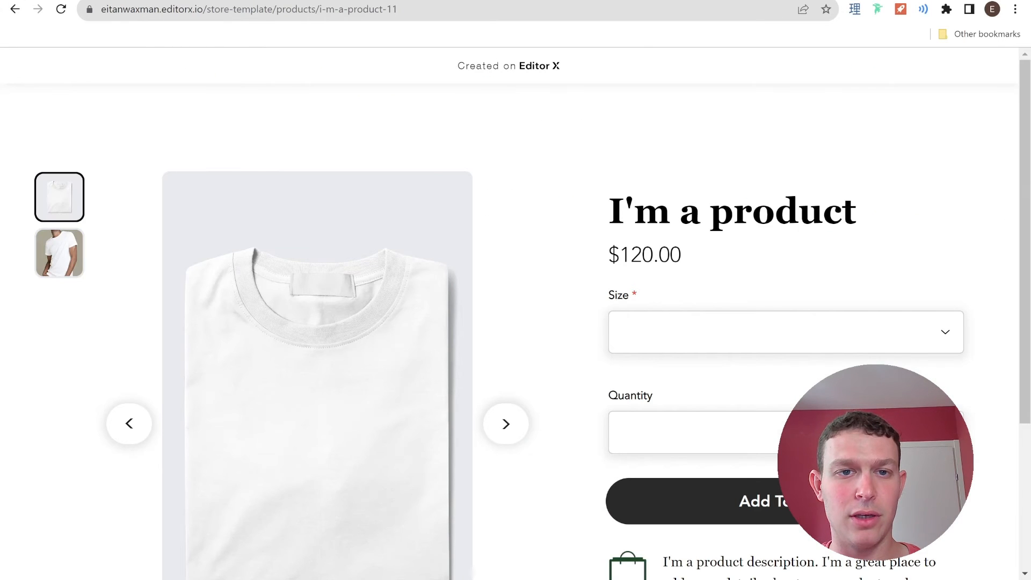
- Select 'products' in the live T-shirt page's address bar
double_click(326, 9)
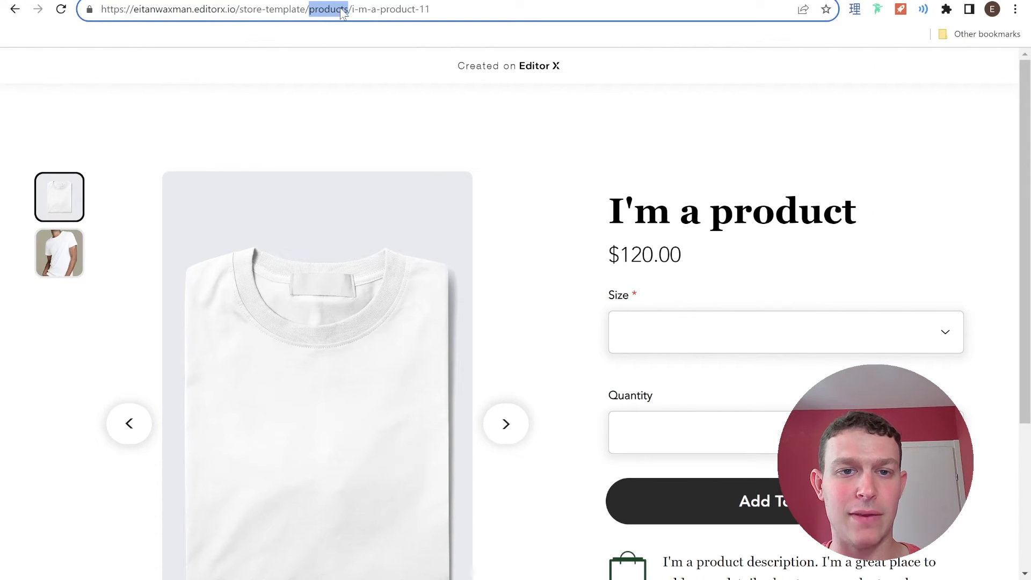
mouse_move(334, 34)
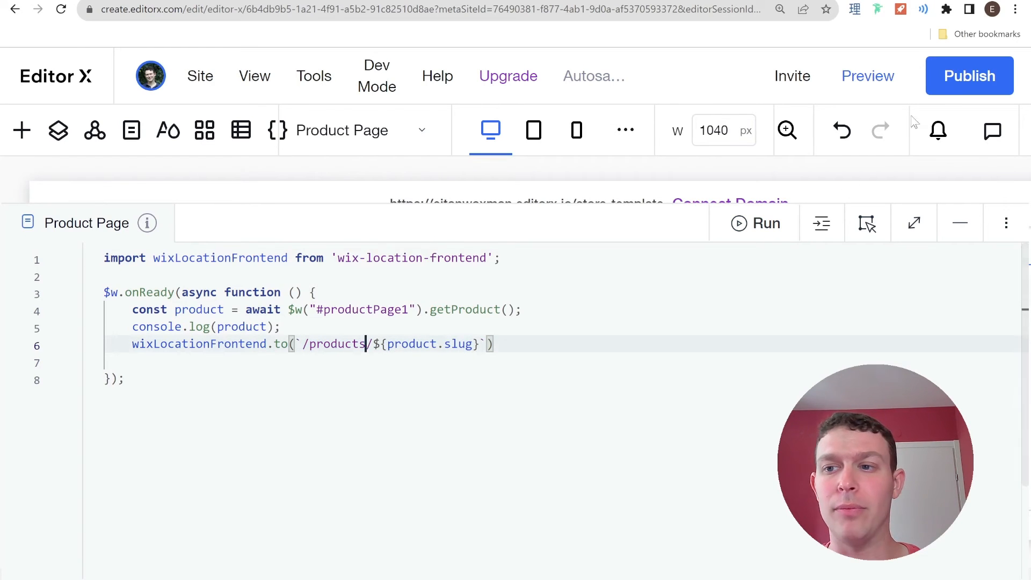
- Republish the site with the /products/ redirect path and dismiss the confirmation
left_click(969, 75)
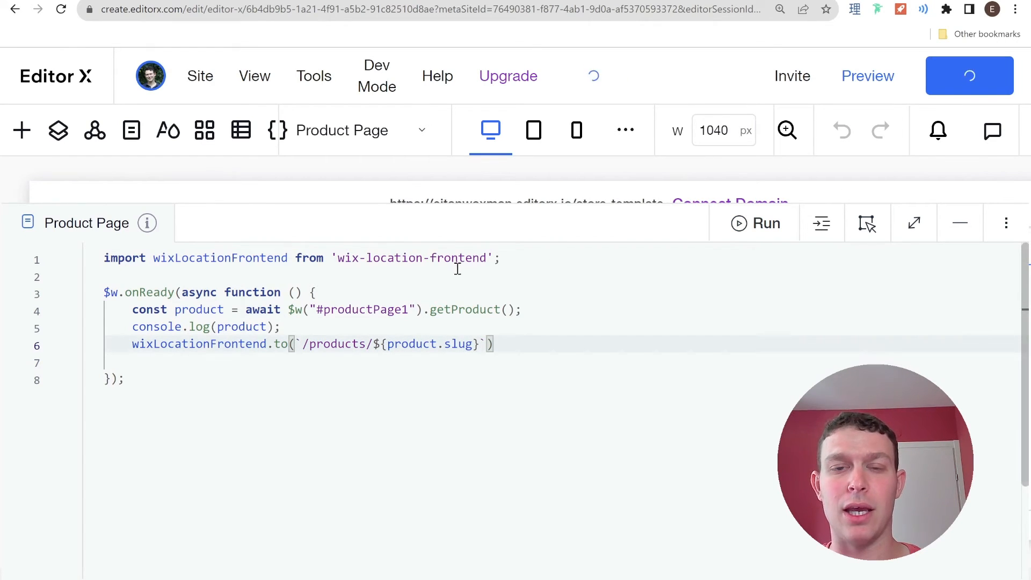
mouse_move(467, 270)
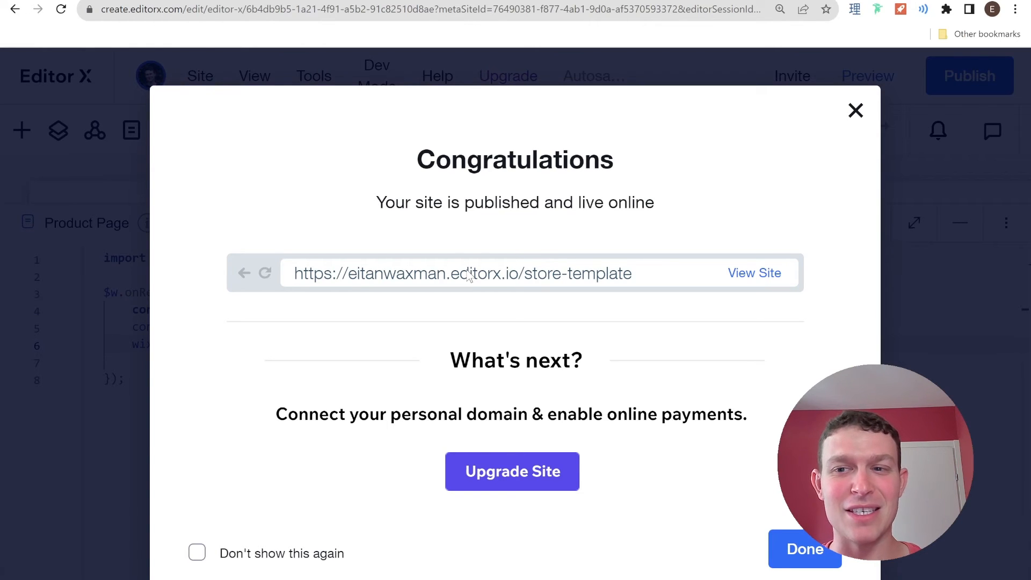
left_click(856, 110)
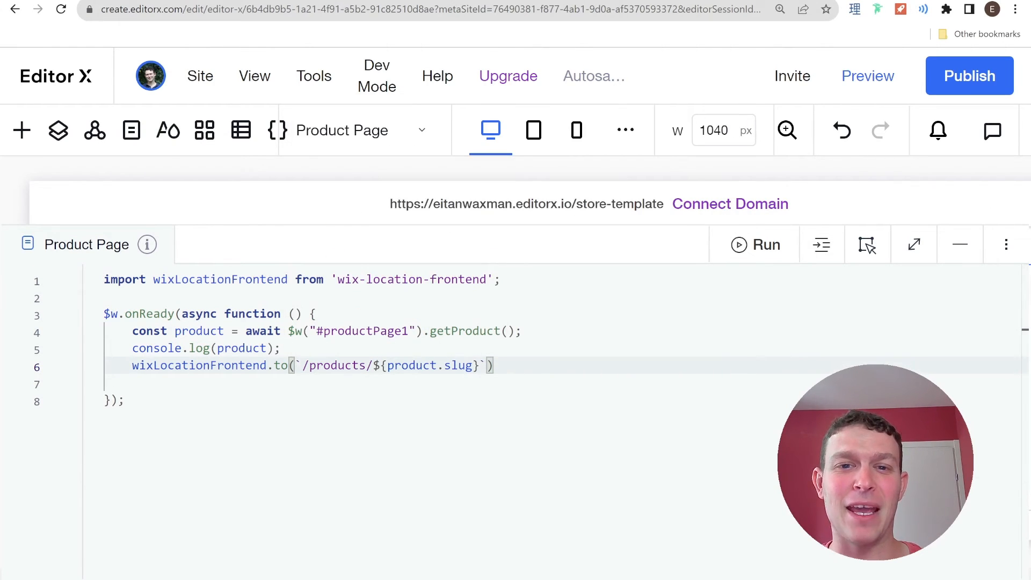
left_click(752, 244)
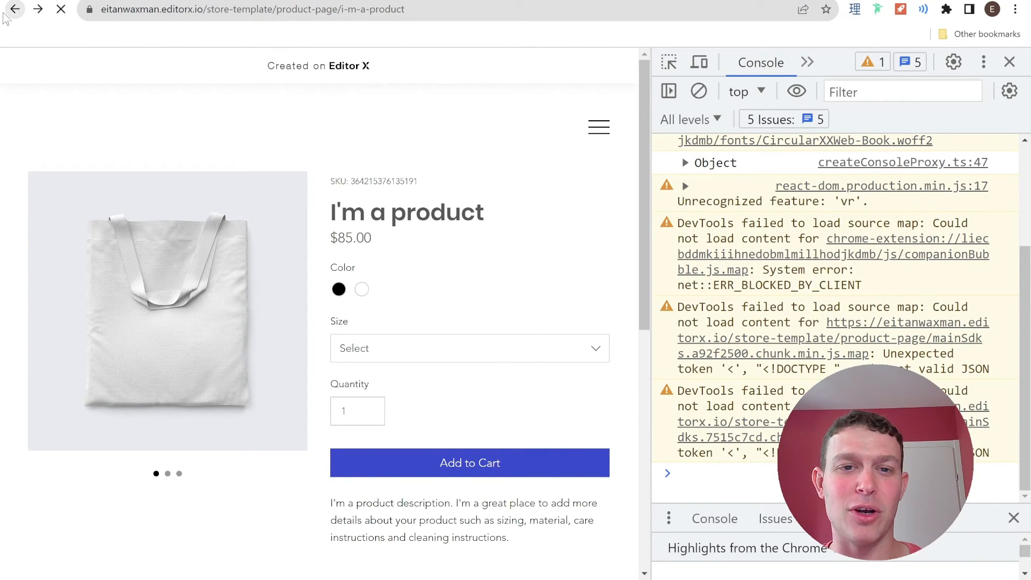
left_click(19, 10)
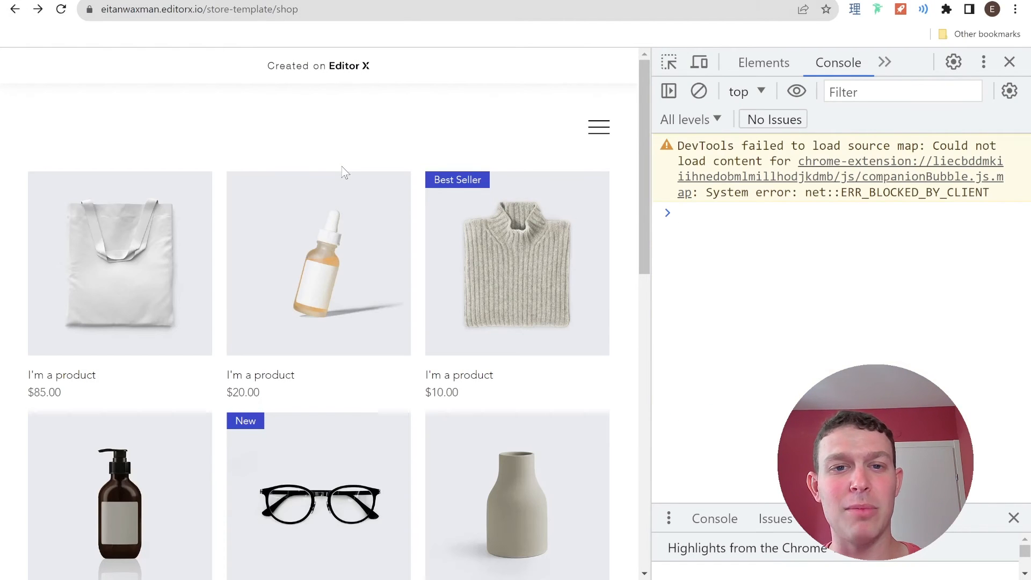
mouse_move(173, 229)
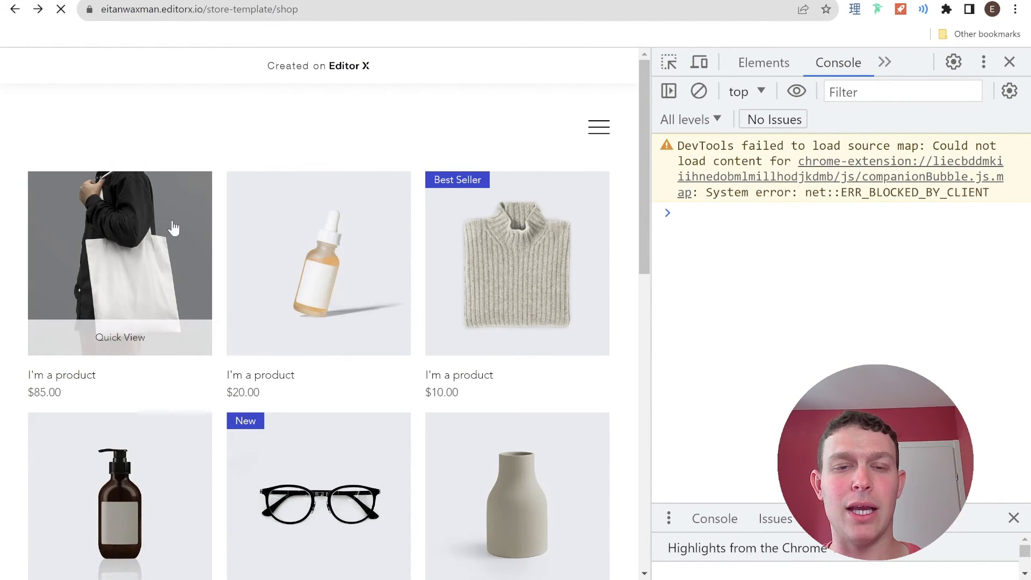
left_click(120, 263)
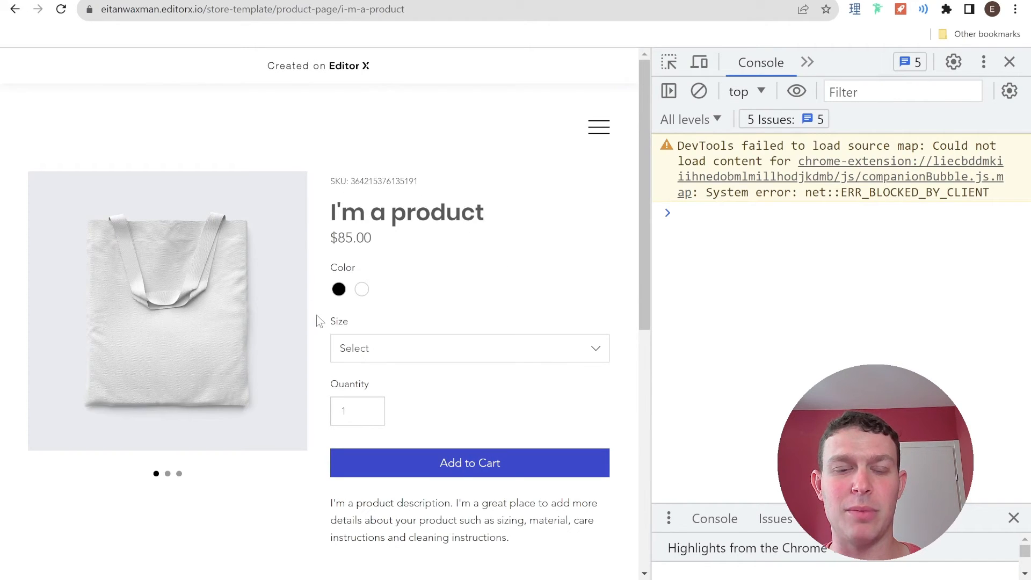
mouse_move(363, 281)
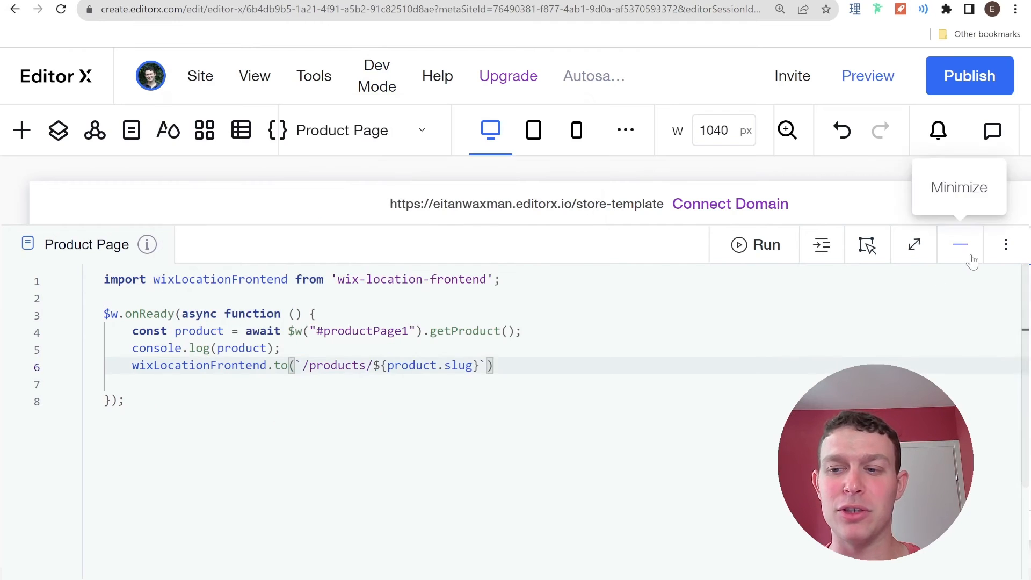
- Add a blank bottom section and place an Embed & Social Lottie Animation in it
left_click(959, 244)
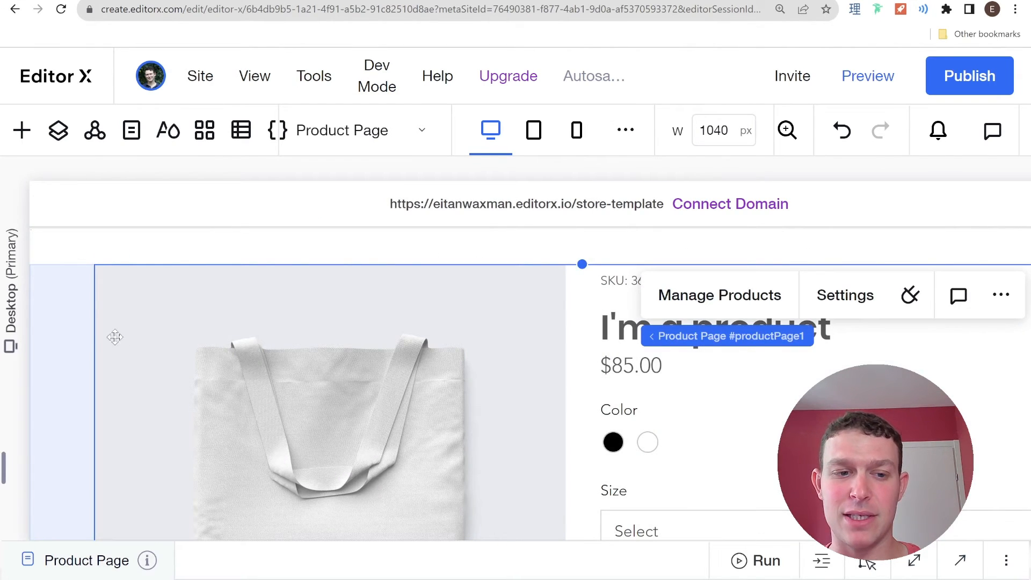
scroll("down", 3)
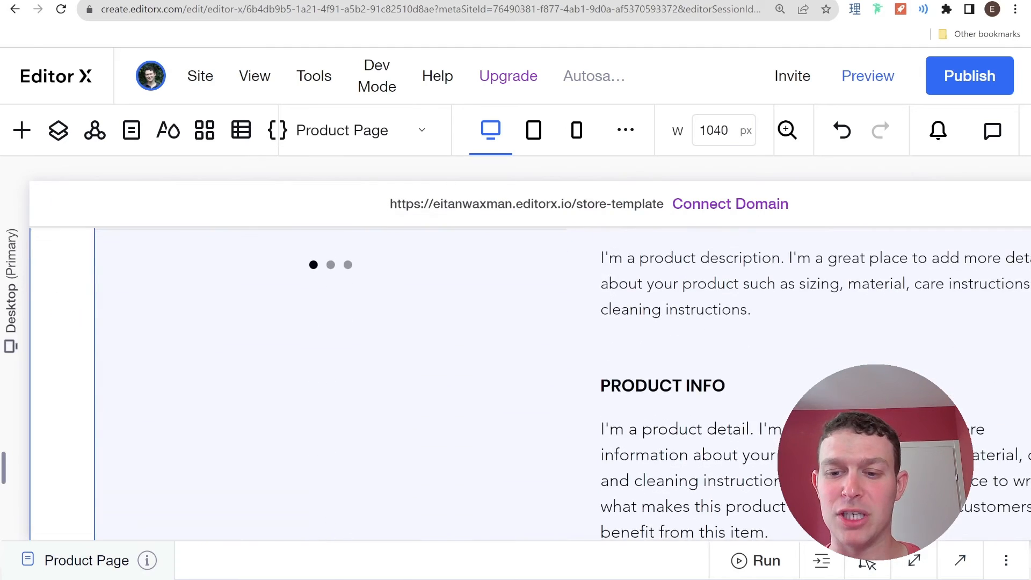
scroll("down", 3)
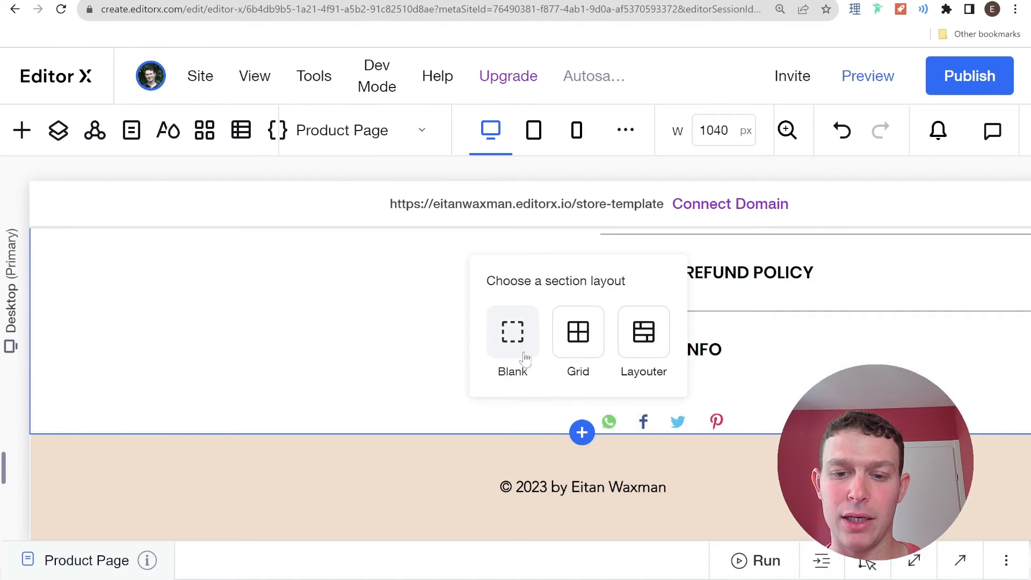
left_click(512, 332)
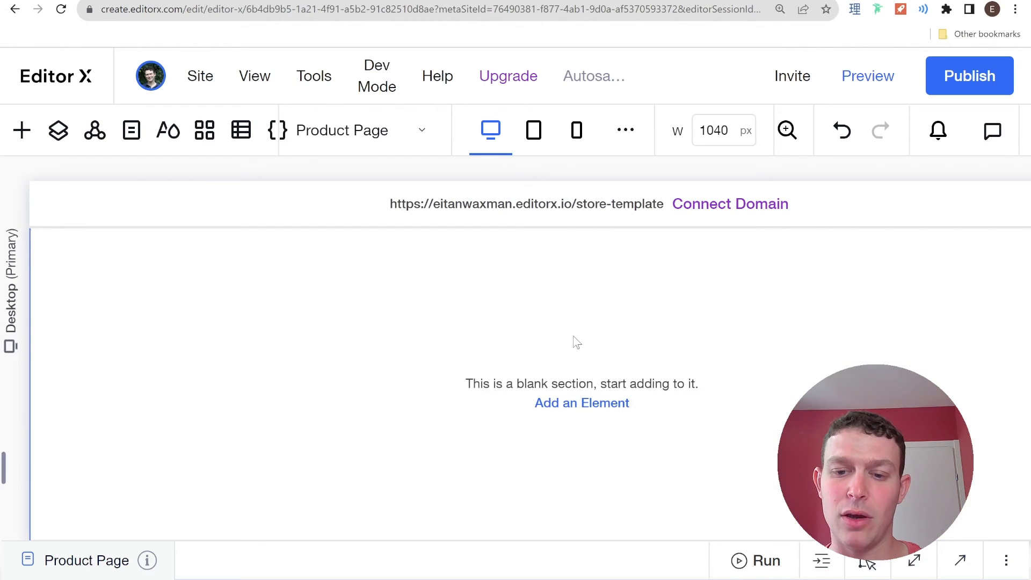
left_click(22, 130)
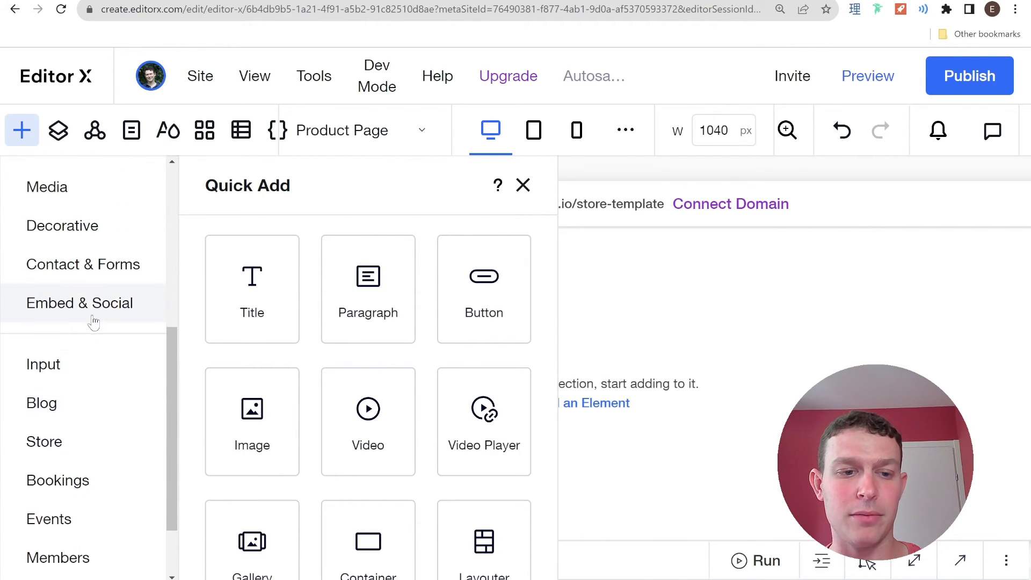
left_click(79, 303)
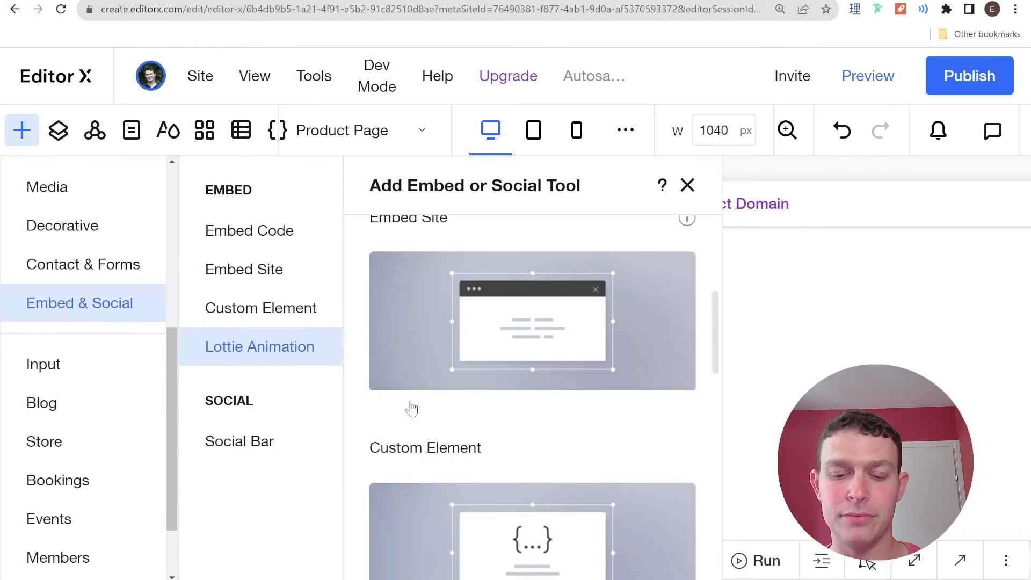
left_click(686, 185)
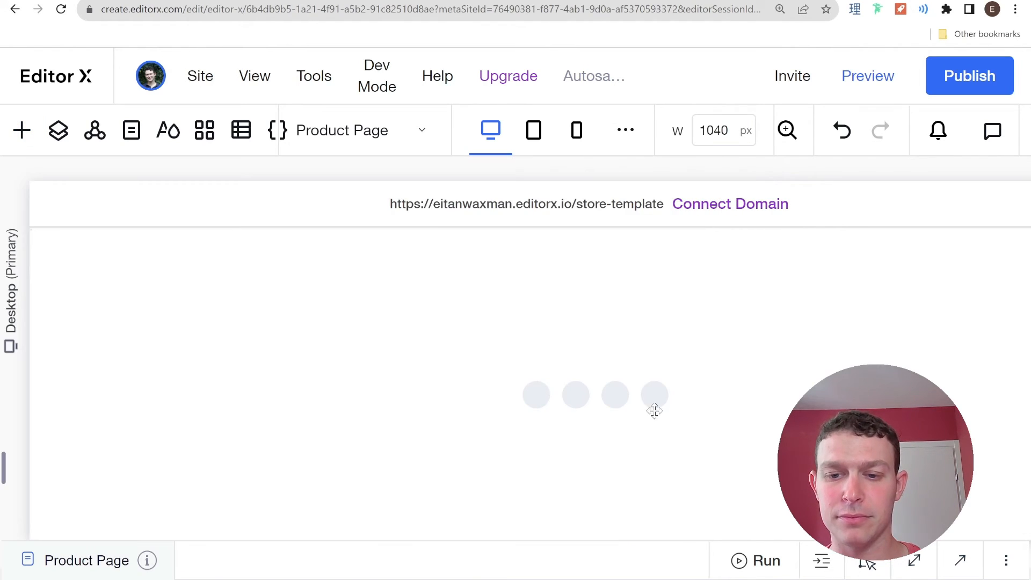
left_click(653, 410)
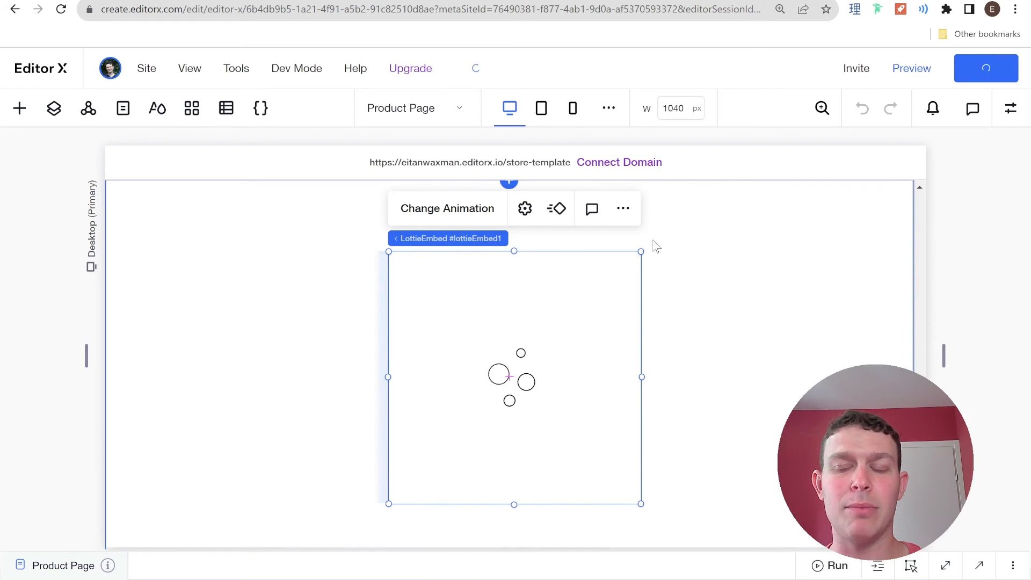
- Publish, view the live site, and open the tote bag at /products/i-m-a-product
left_click(985, 68)
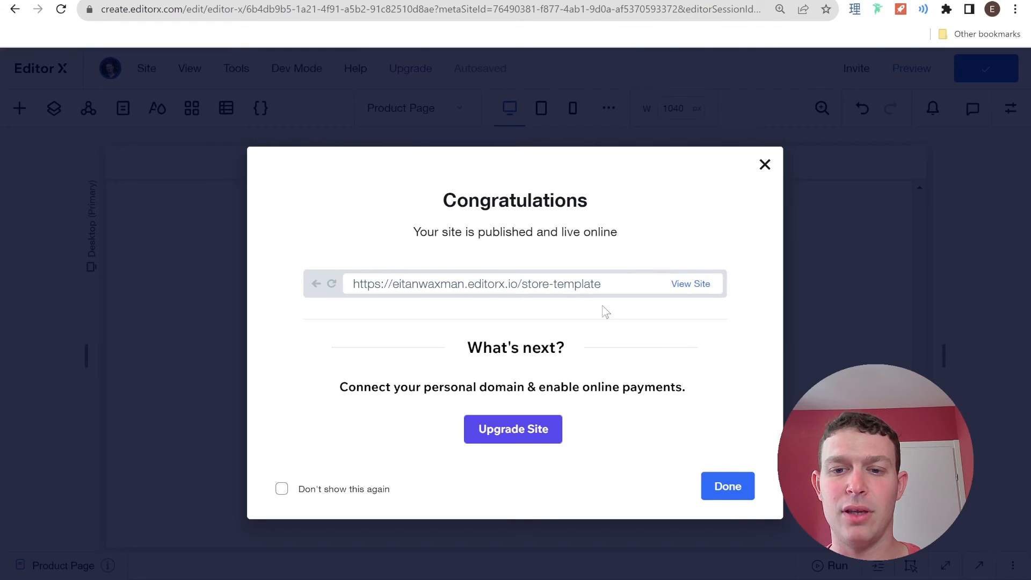
left_click(690, 284)
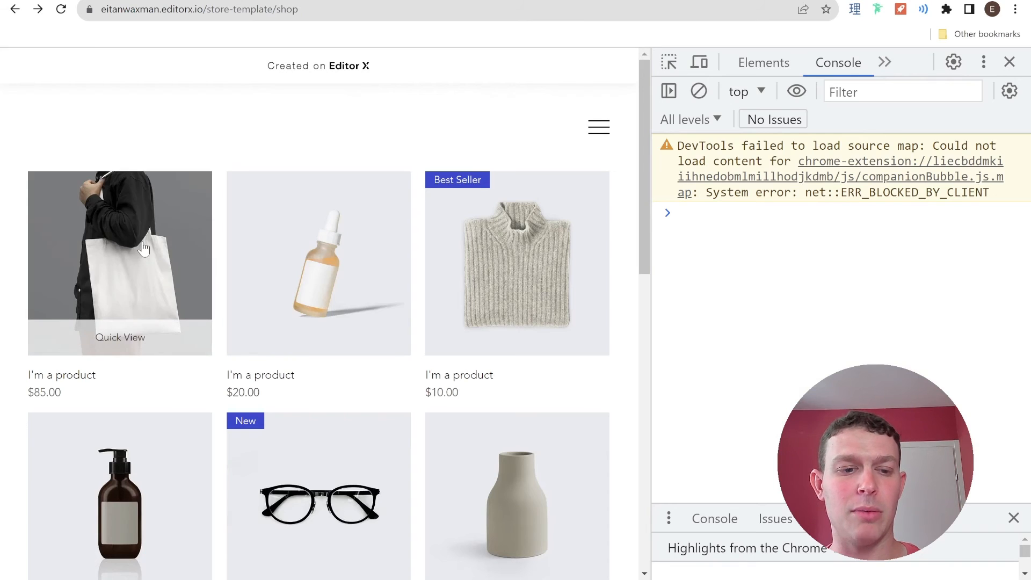
left_click(144, 250)
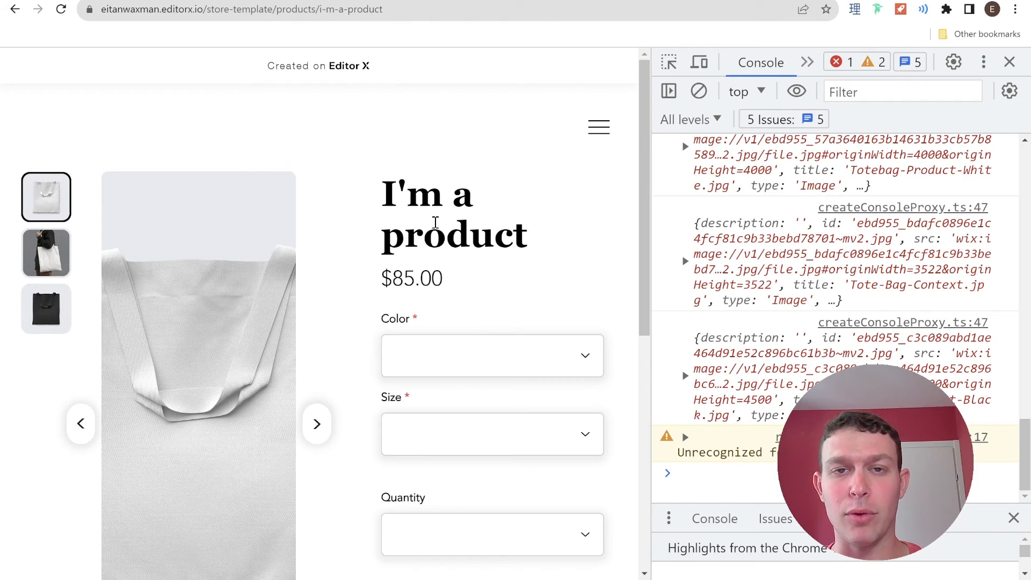
mouse_move(448, 221)
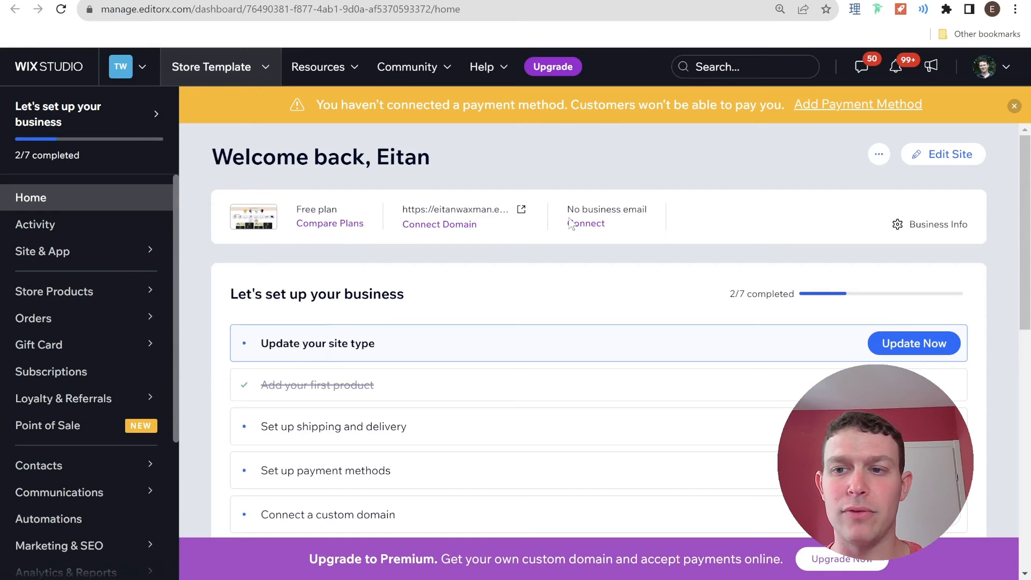
- Open URL Redirect Manager via '301' and begin a group redirect from '/product'
type("301")
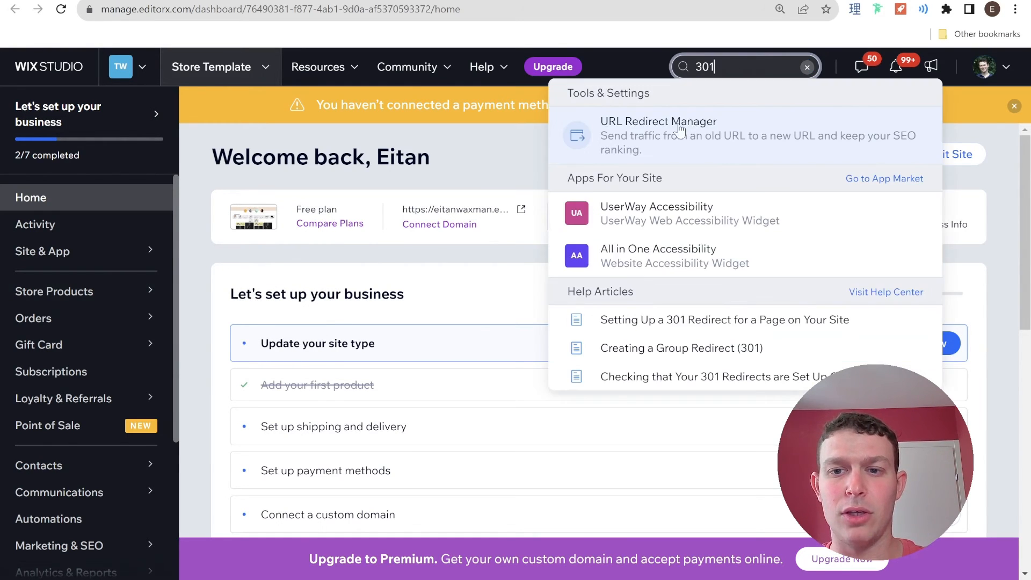
left_click(658, 121)
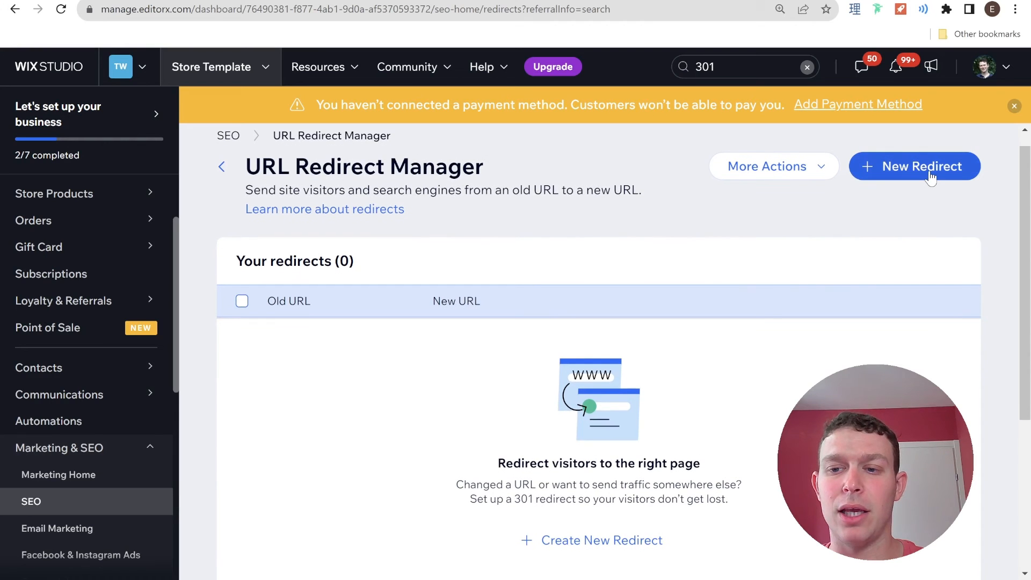
left_click(914, 166)
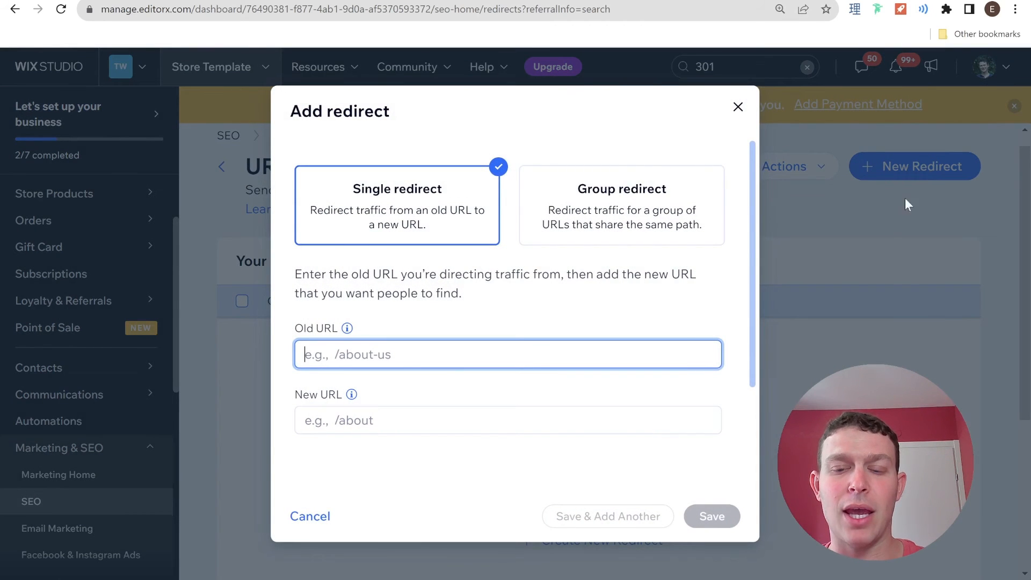
mouse_move(373, 243)
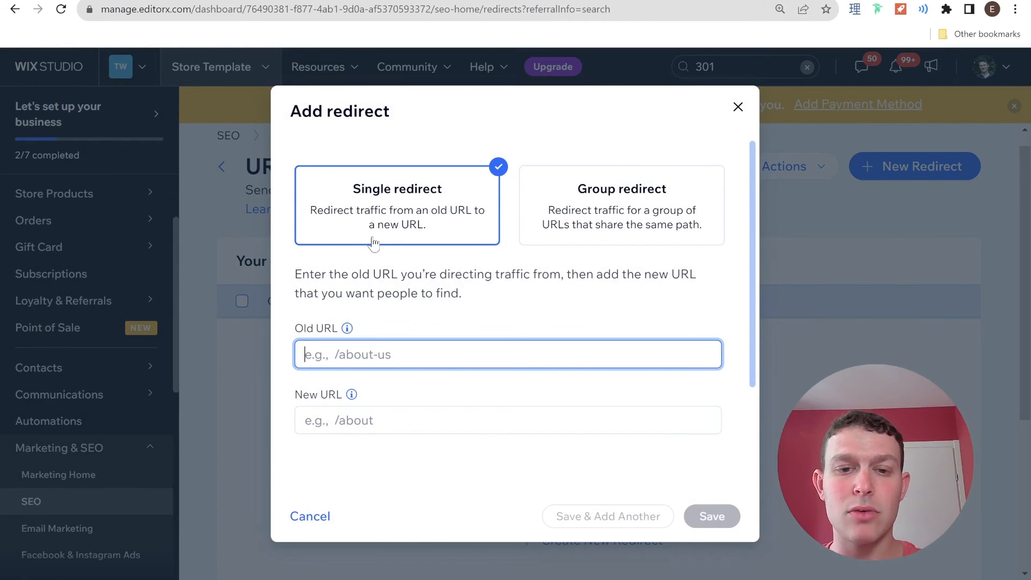
mouse_move(585, 205)
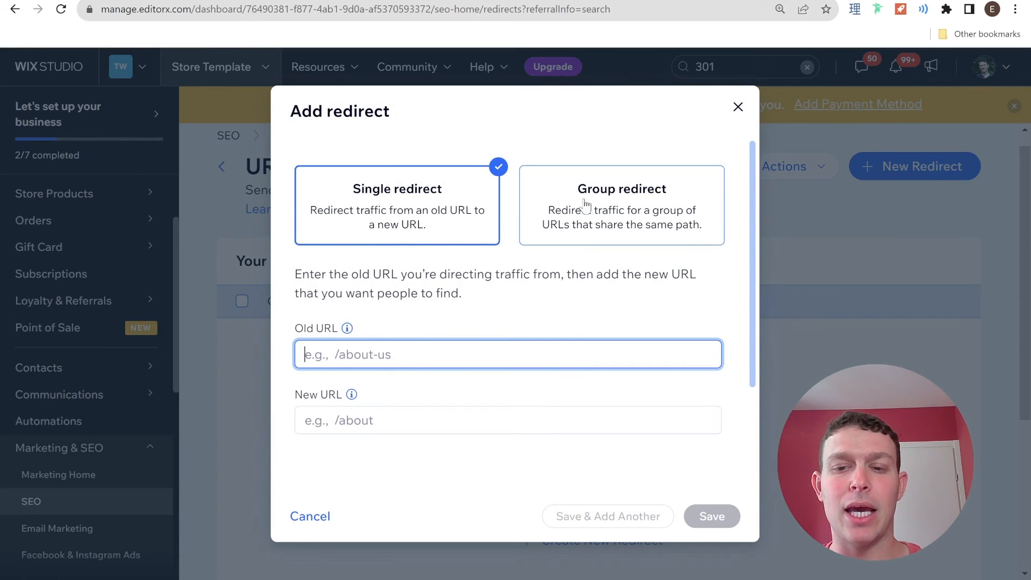
left_click(621, 204)
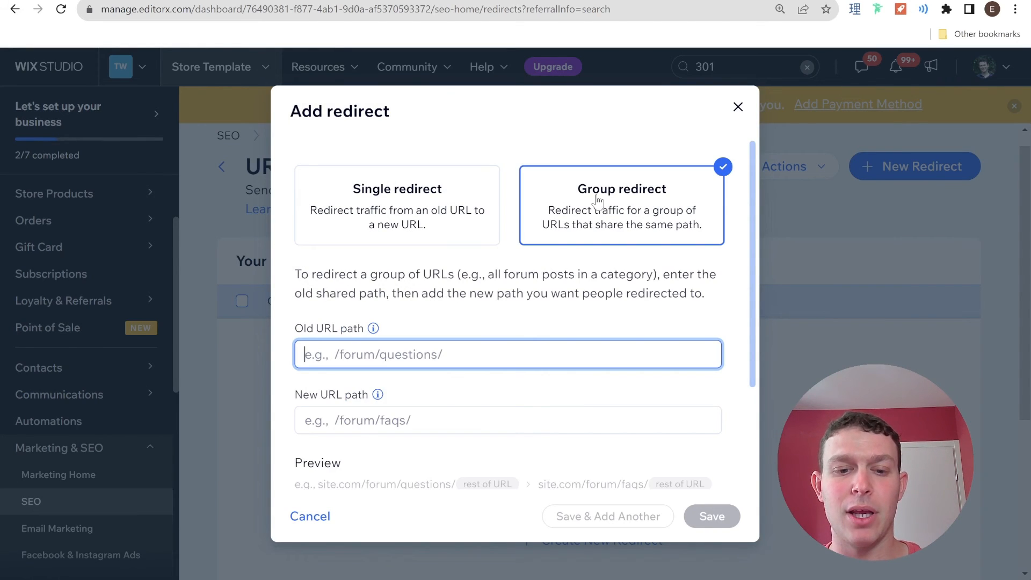
mouse_move(389, 345)
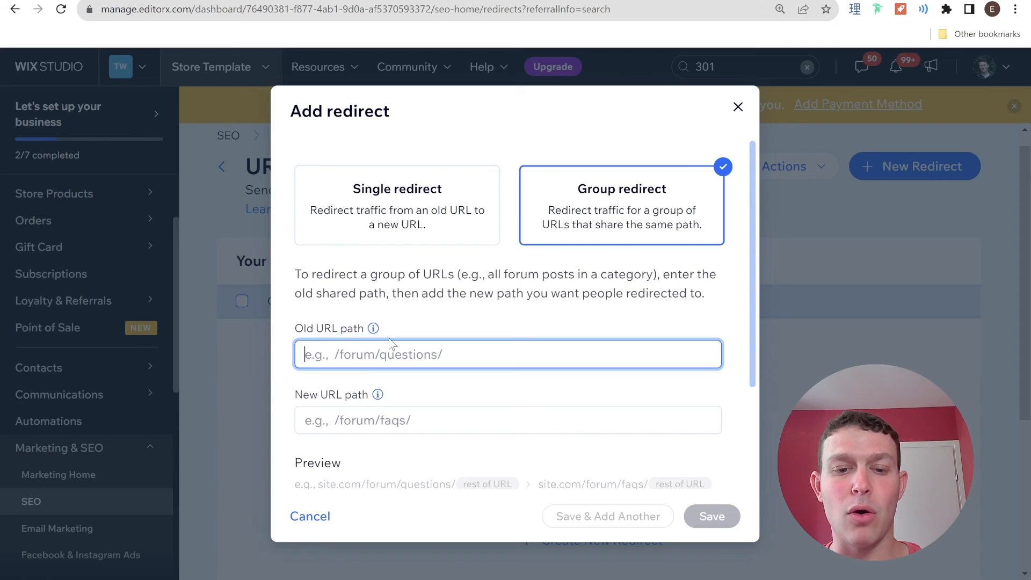
type("/")
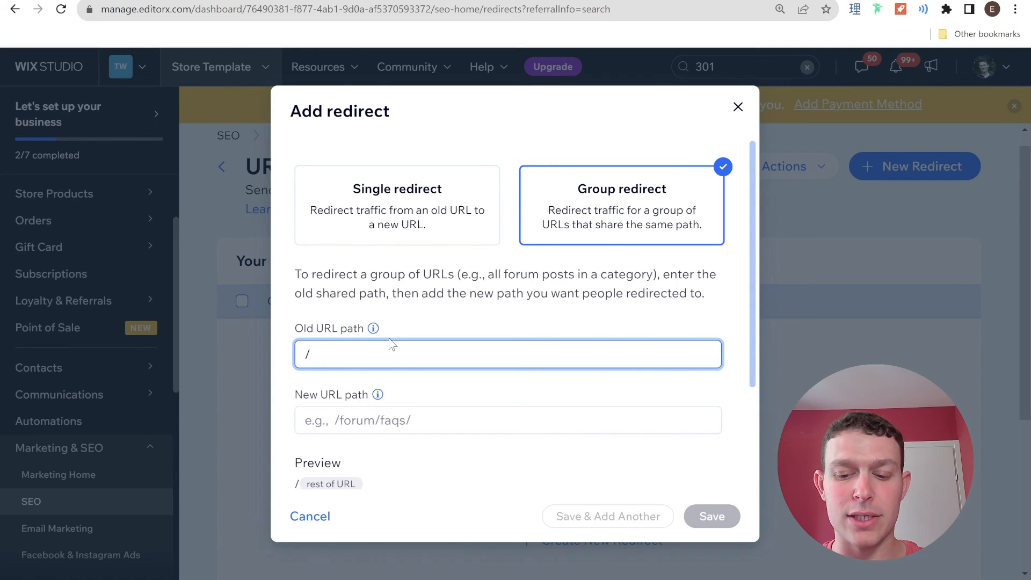
type("product")
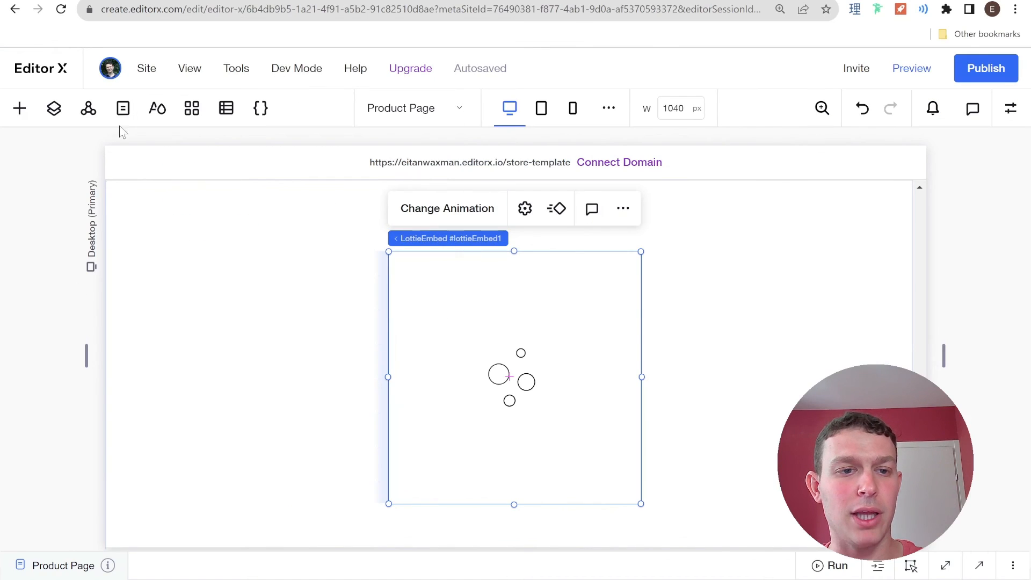
mouse_move(122, 113)
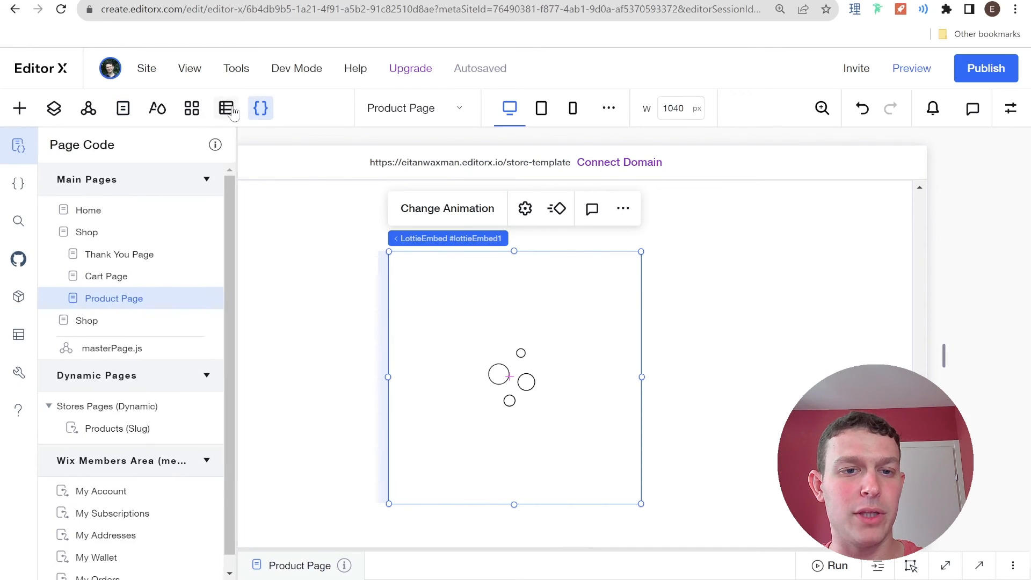
- Browse the Wix App Collections Products table in the CMS panel
left_click(225, 108)
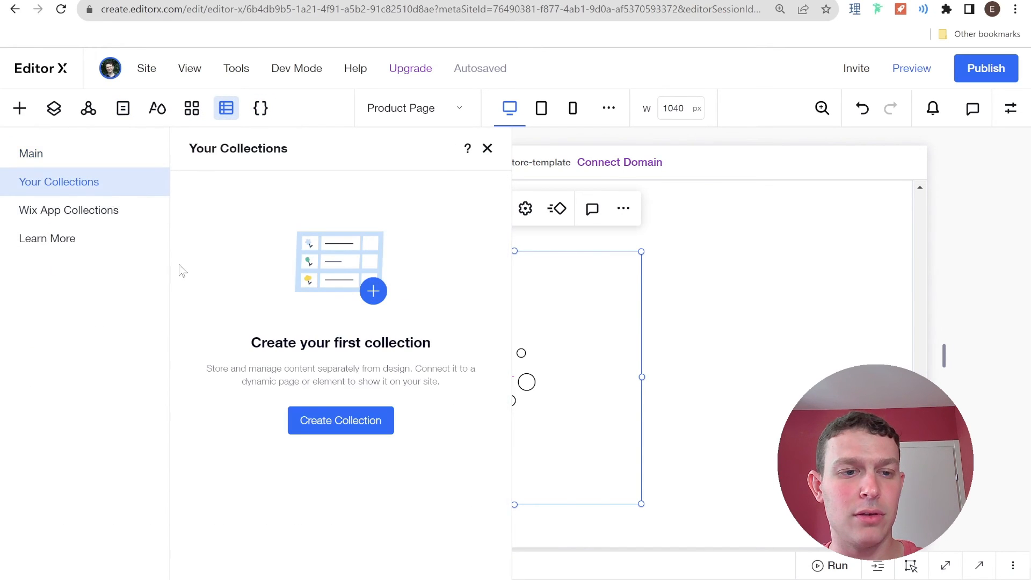
left_click(69, 210)
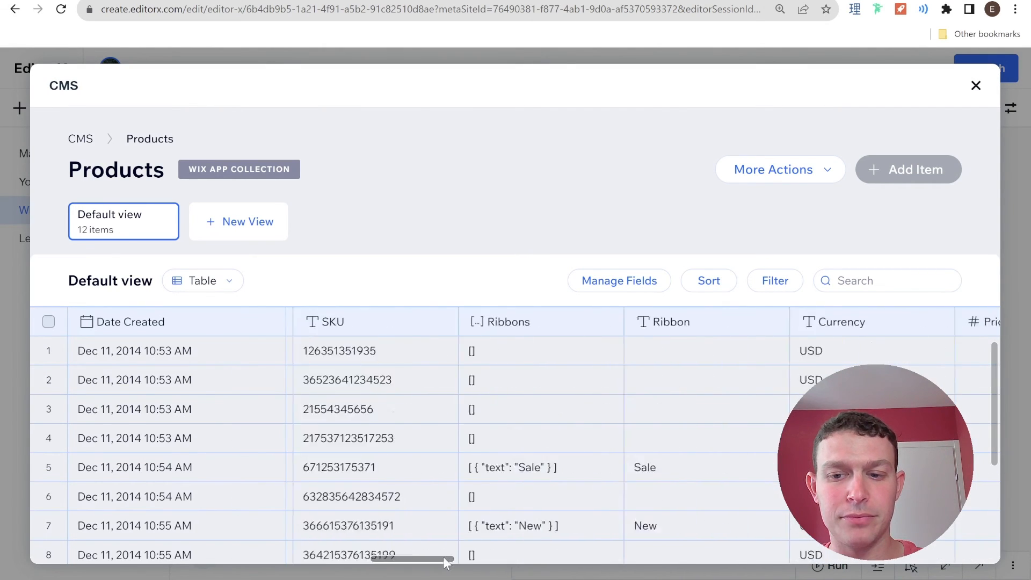
scroll("right", 3)
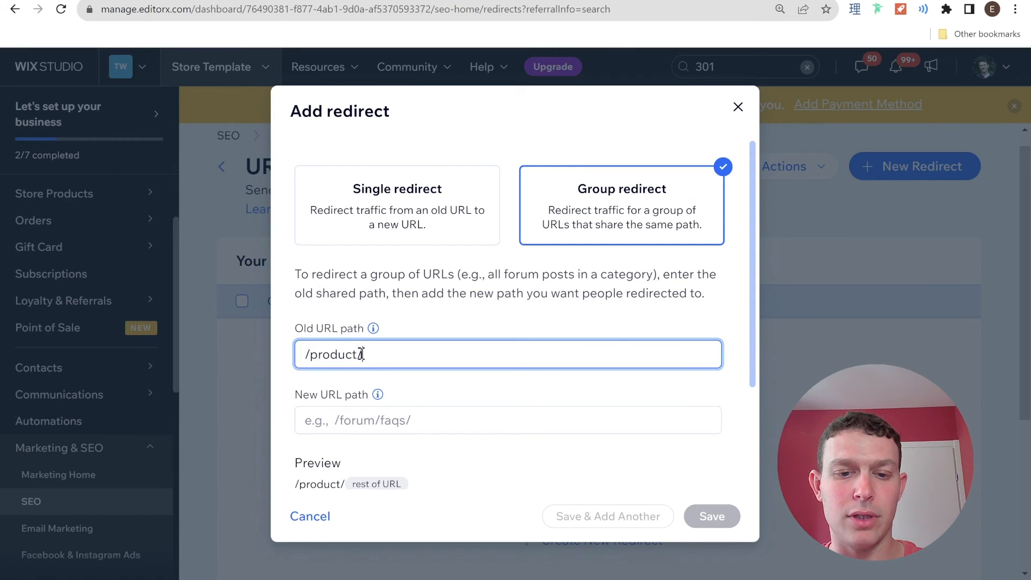
- Enter old path /product-page/ and new path /products/, then save the group redirect
type("-/")
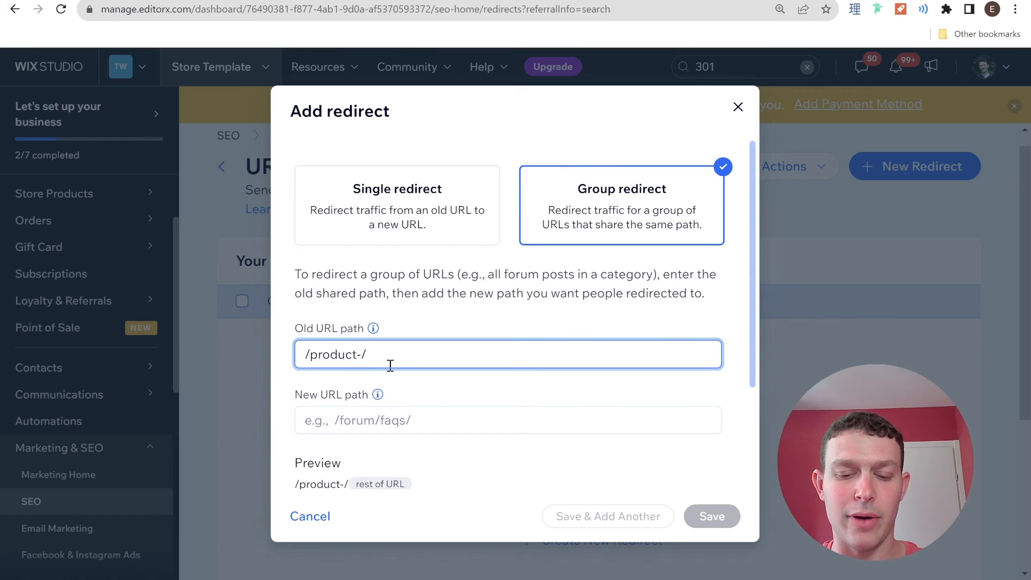
type("page")
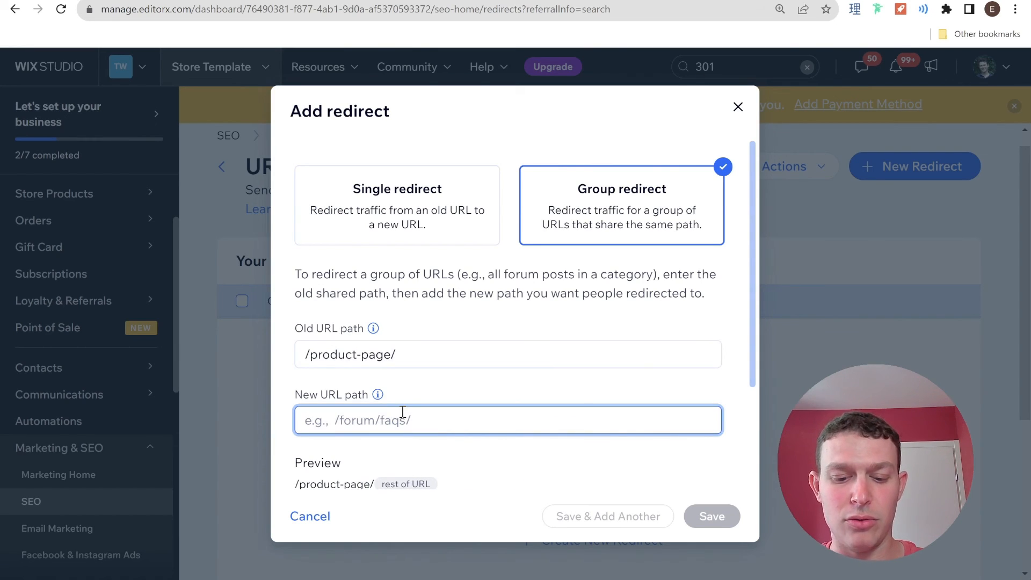
type("/products/")
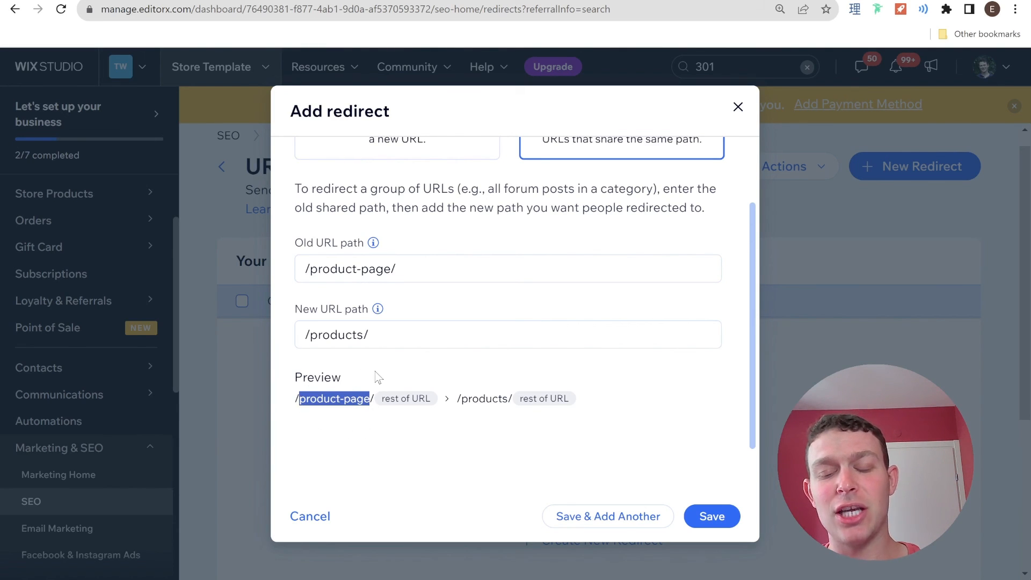
mouse_move(462, 404)
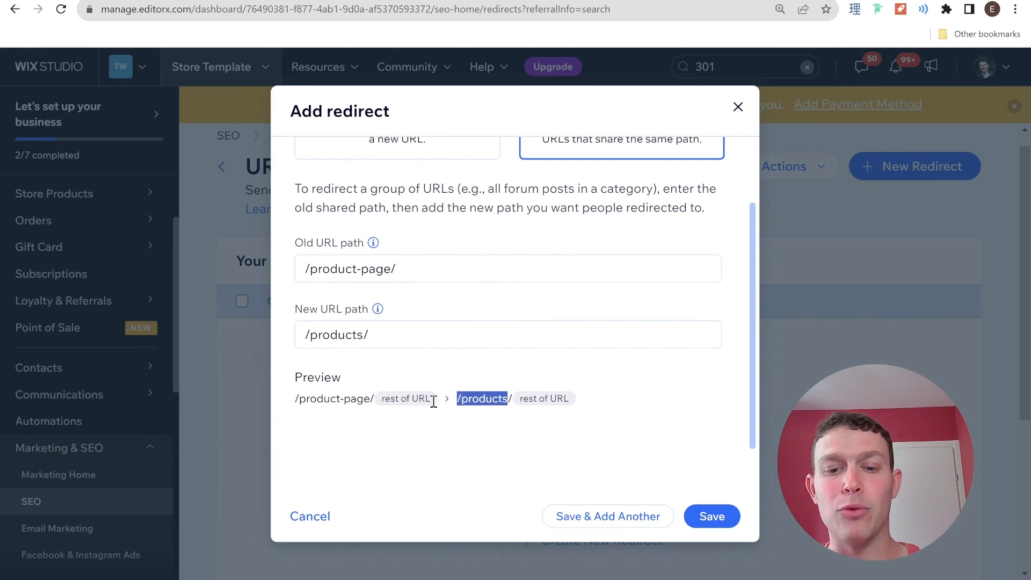
mouse_move(401, 399)
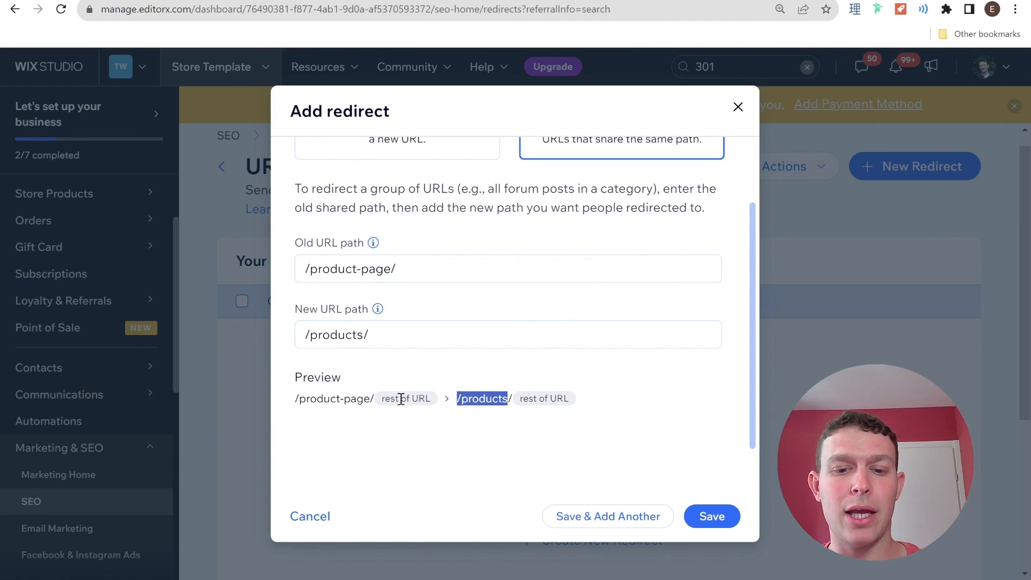
left_click(711, 515)
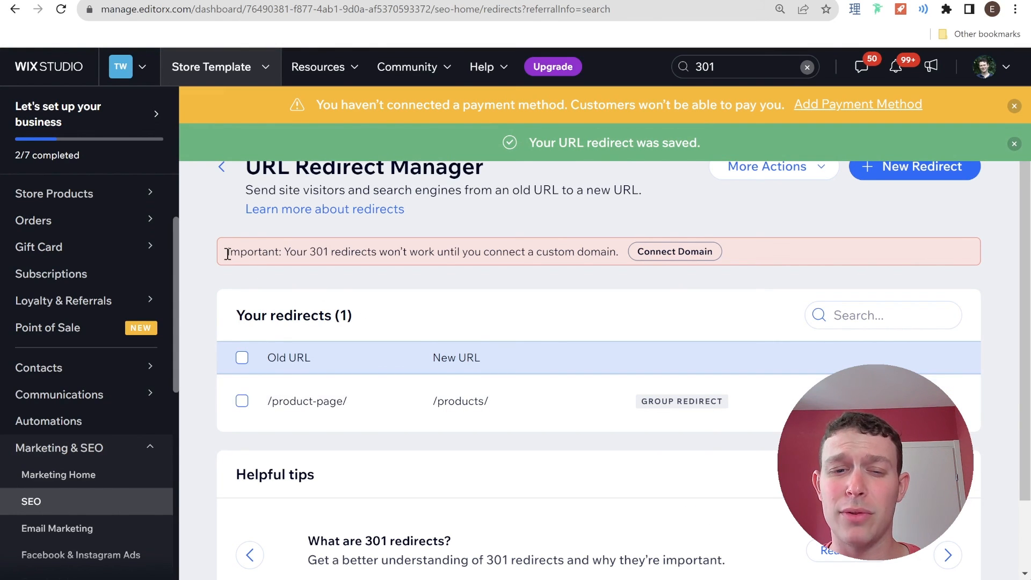
left_click_drag(227, 252, 572, 251)
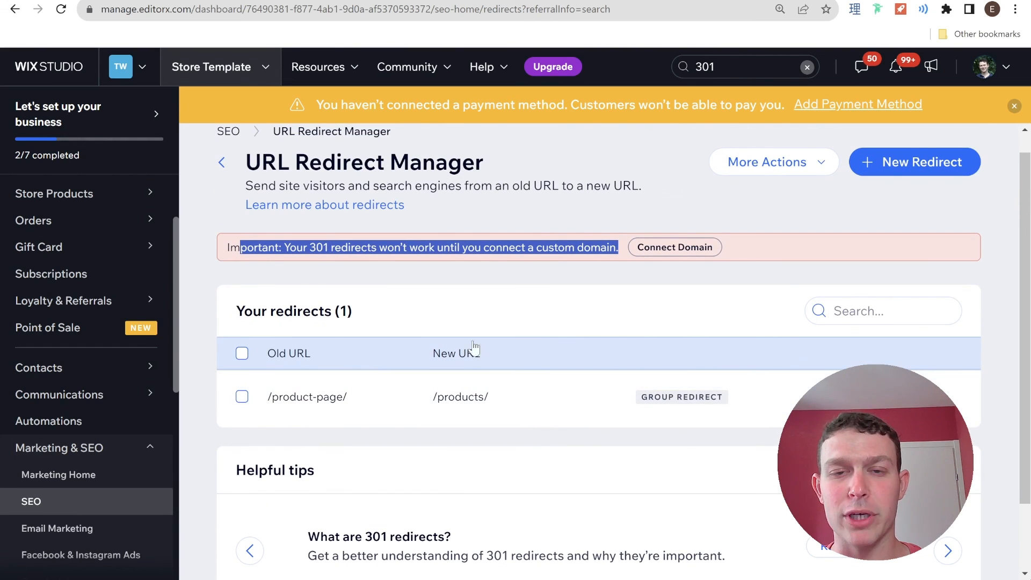
mouse_move(558, 348)
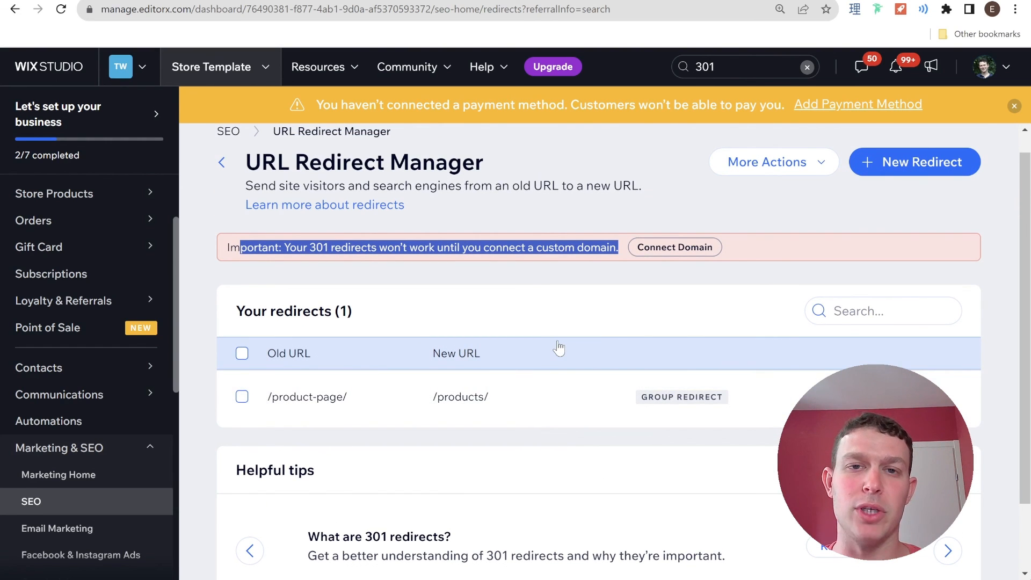